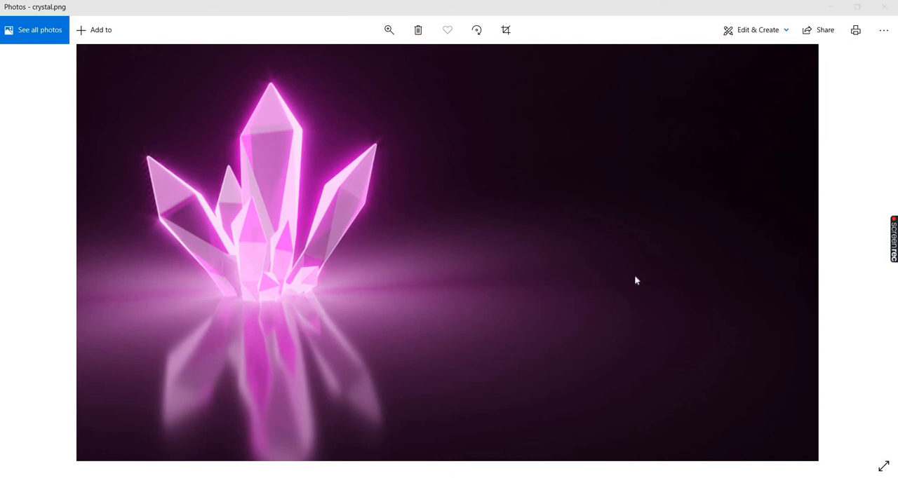
{"action": "mouse_move", "coordinate": [499, 316]}
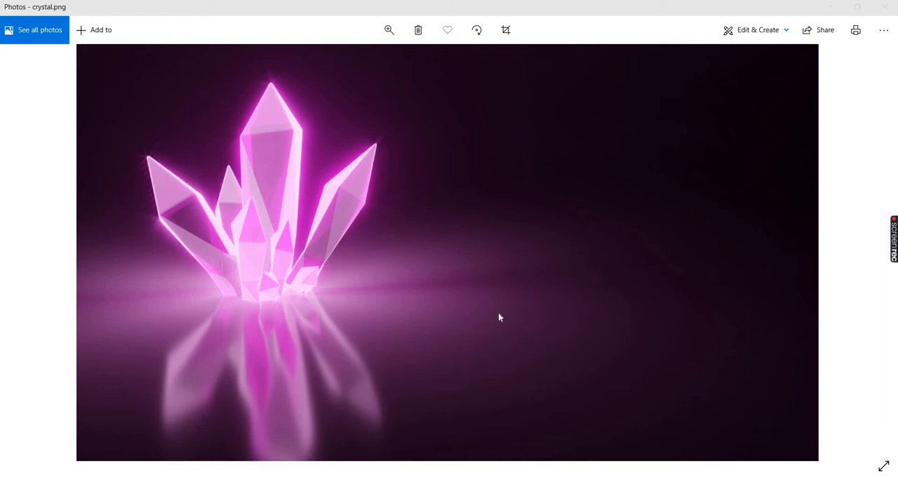
{"action": "mouse_move", "coordinate": [391, 141]}
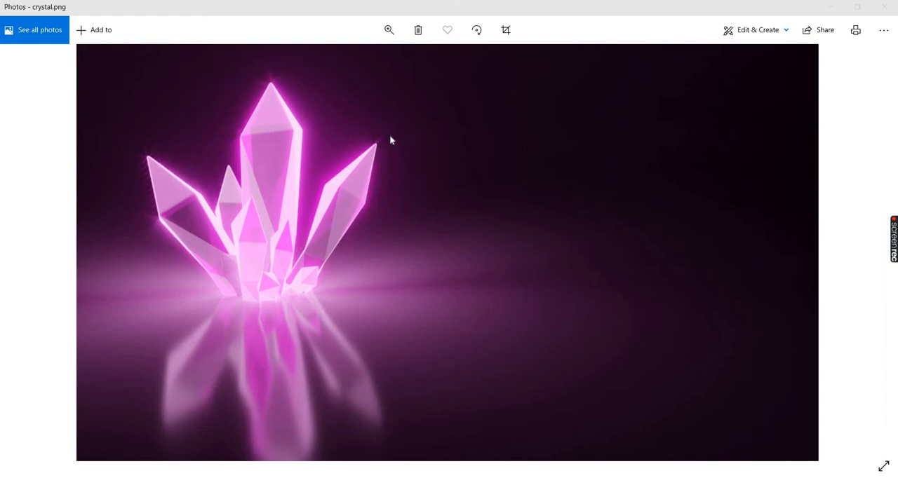
{"action": "mouse_move", "coordinate": [316, 267]}
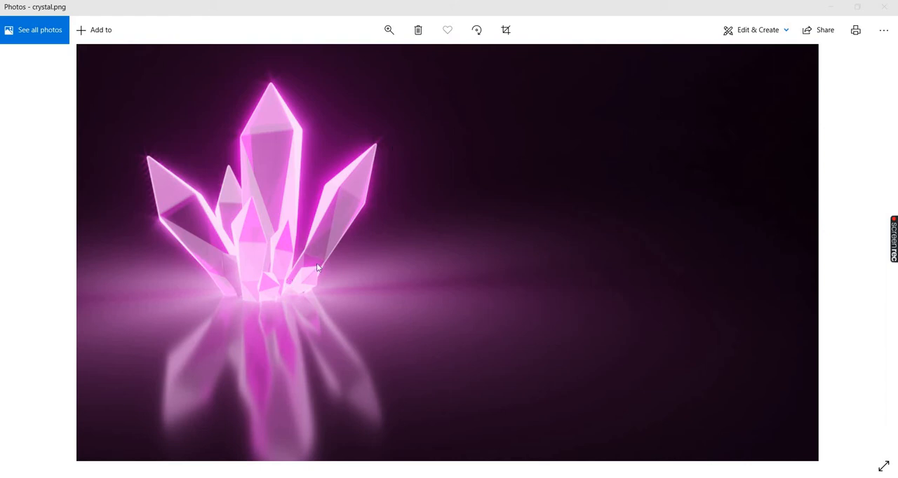
{"action": "mouse_move", "coordinate": [341, 206]}
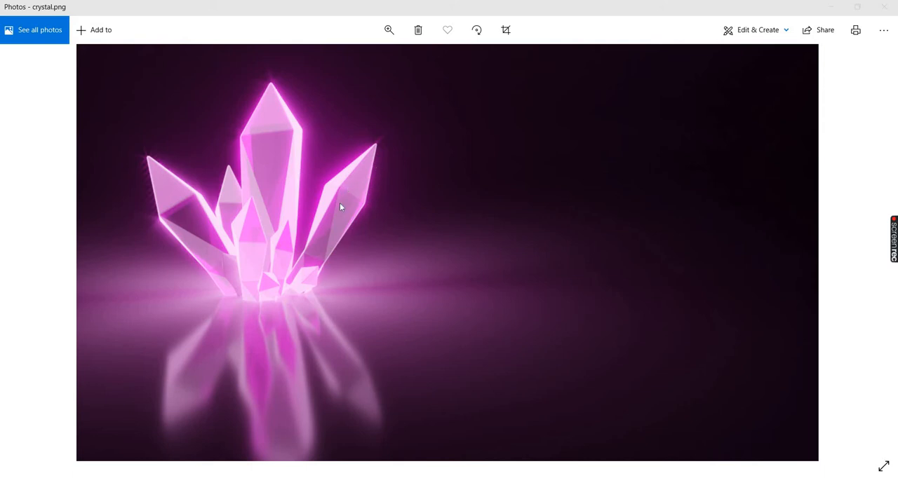
{"action": "mouse_move", "coordinate": [295, 115]}
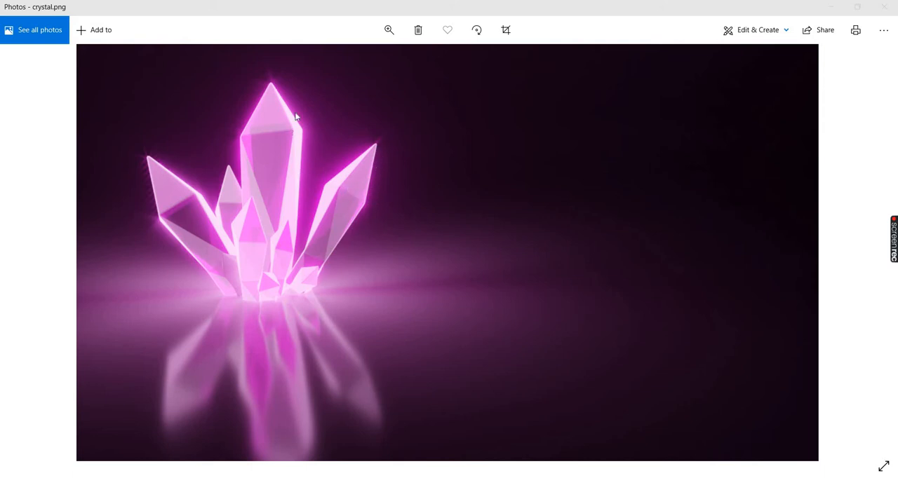
{"action": "mouse_move", "coordinate": [274, 73]}
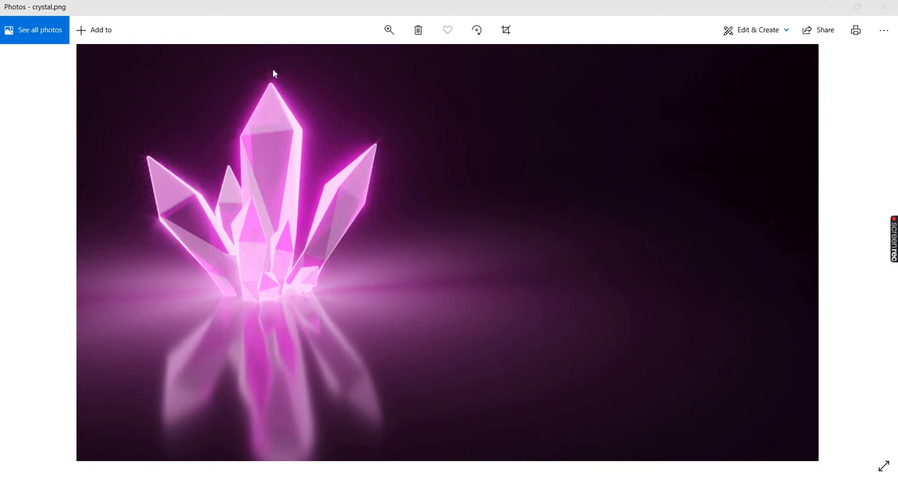
{"action": "mouse_move", "coordinate": [452, 220]}
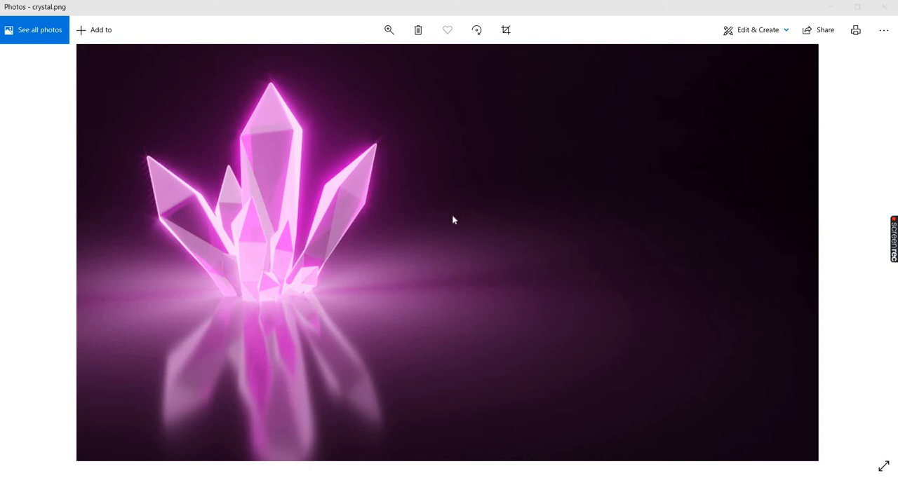
{"action": "mouse_move", "coordinate": [550, 415]}
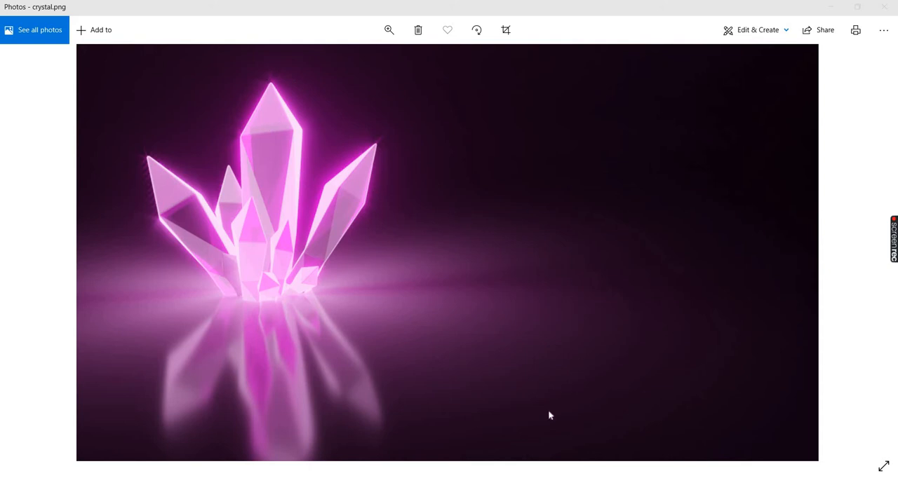
{"action": "mouse_move", "coordinate": [361, 320]}
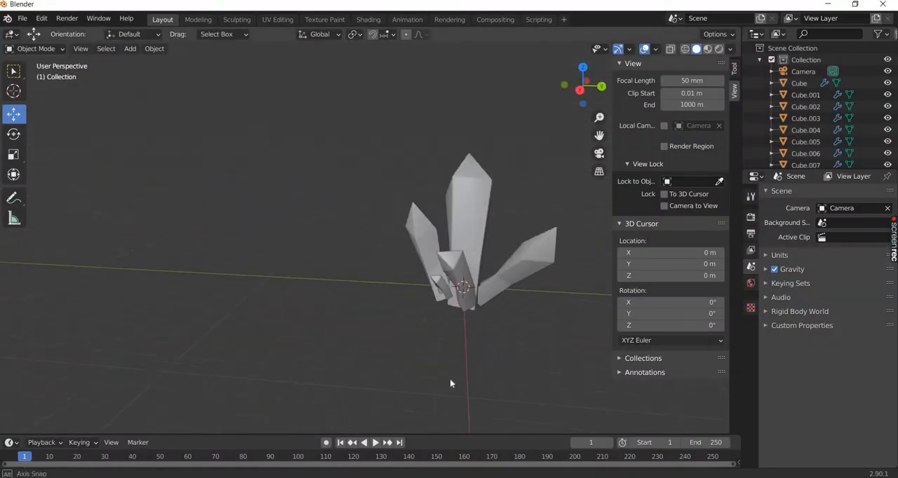
- Add a new cube (Cube.009) and place it beside the grey crystal cluster
{"action": "left_click_drag", "start_coordinate": [451, 384], "coordinate": [474, 384]}
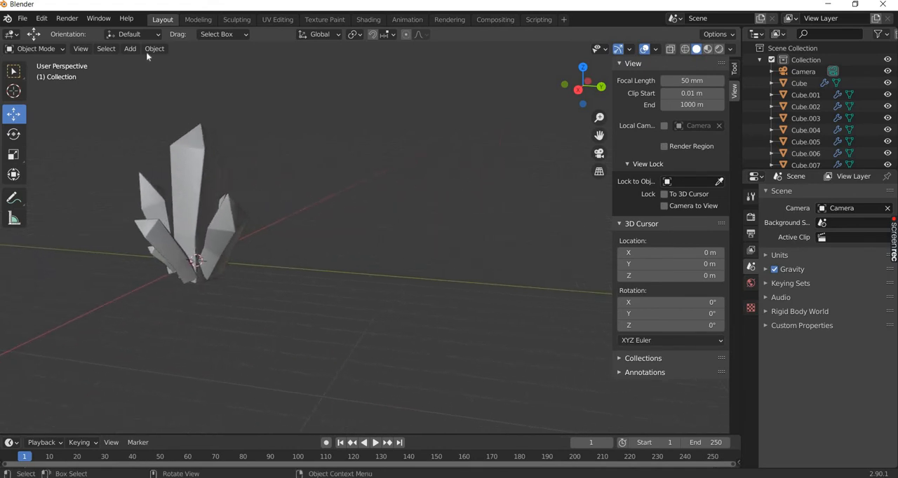
{"action": "left_click", "coordinate": [154, 48]}
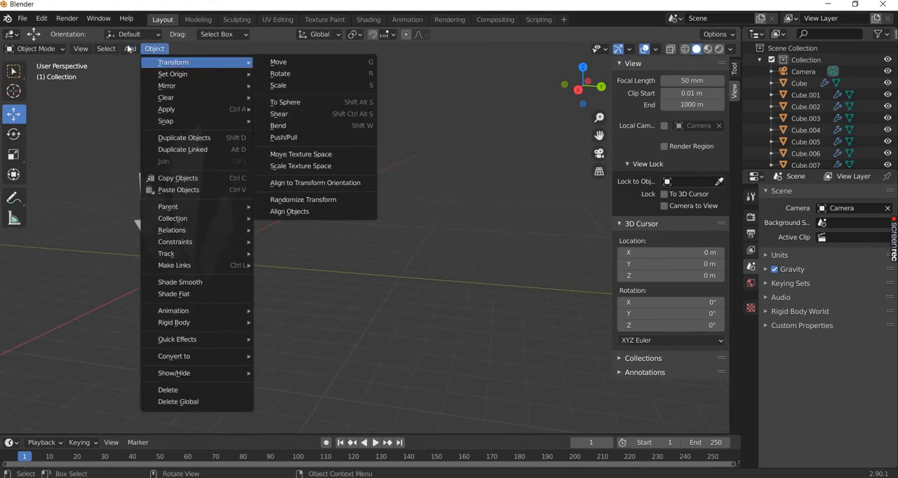
{"action": "left_click", "coordinate": [129, 48]}
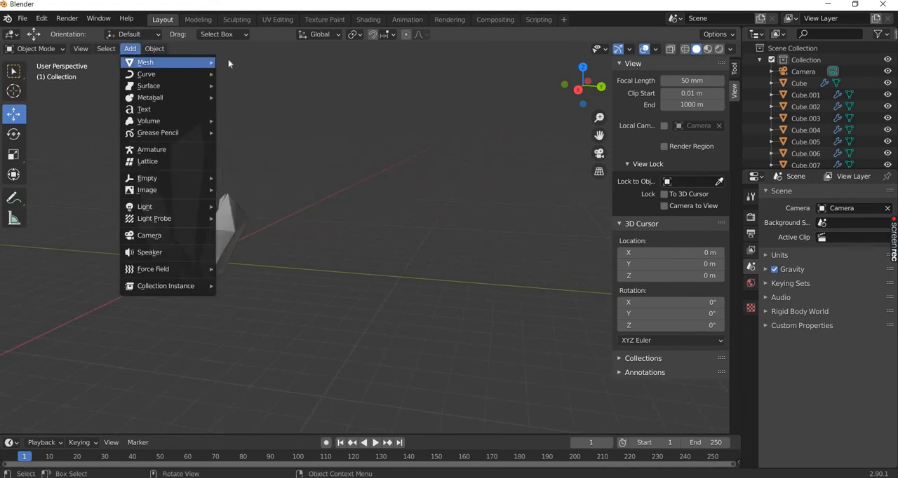
{"action": "left_click", "coordinate": [146, 61]}
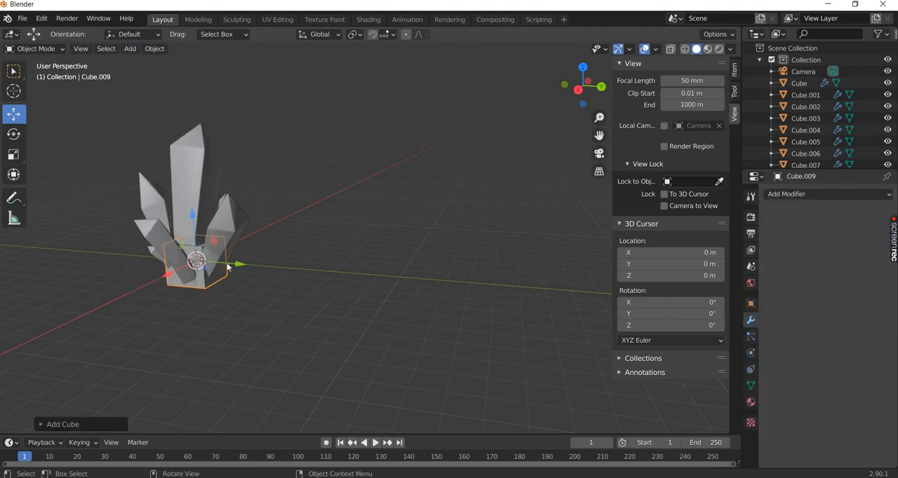
{"action": "left_click_drag", "start_coordinate": [196, 262], "coordinate": [371, 273]}
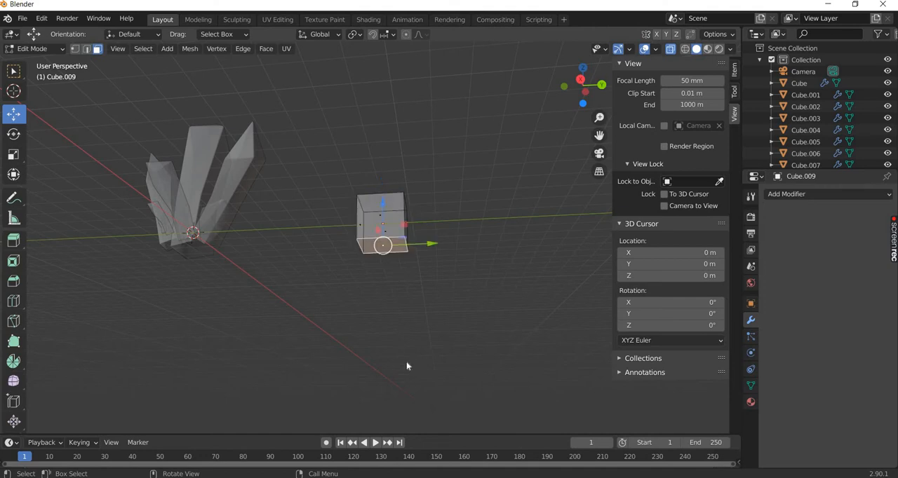
- Stretch the cube's top face upward into a tall column with an extra edge loop
{"action": "left_click", "coordinate": [325, 331]}
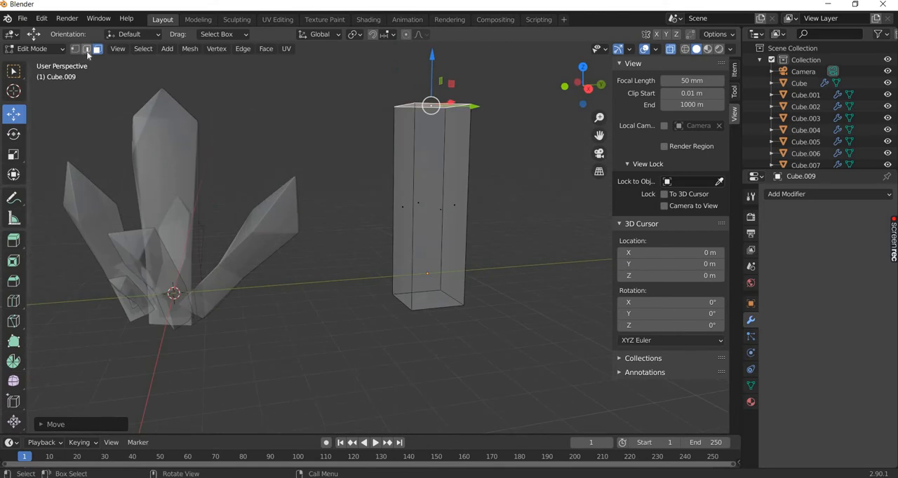
{"action": "left_click", "coordinate": [87, 48]}
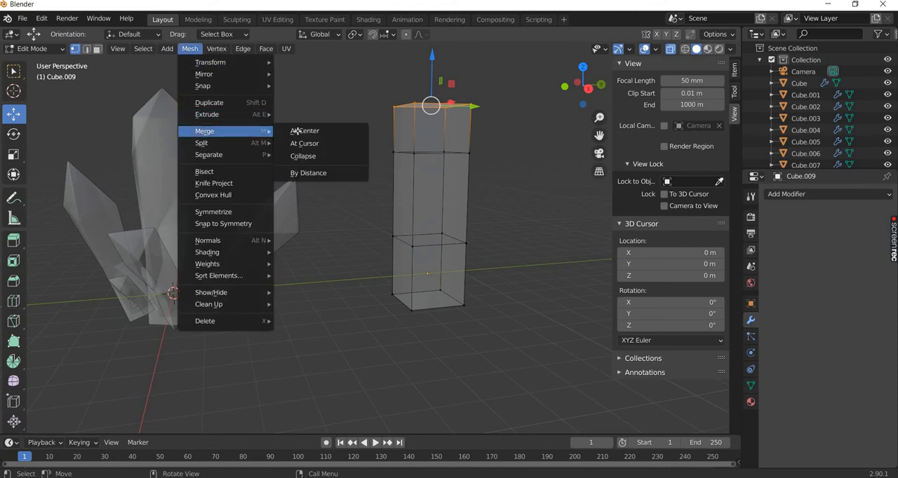
- Merge the column's top face at its center to form a pointed tip
{"action": "left_click", "coordinate": [305, 131]}
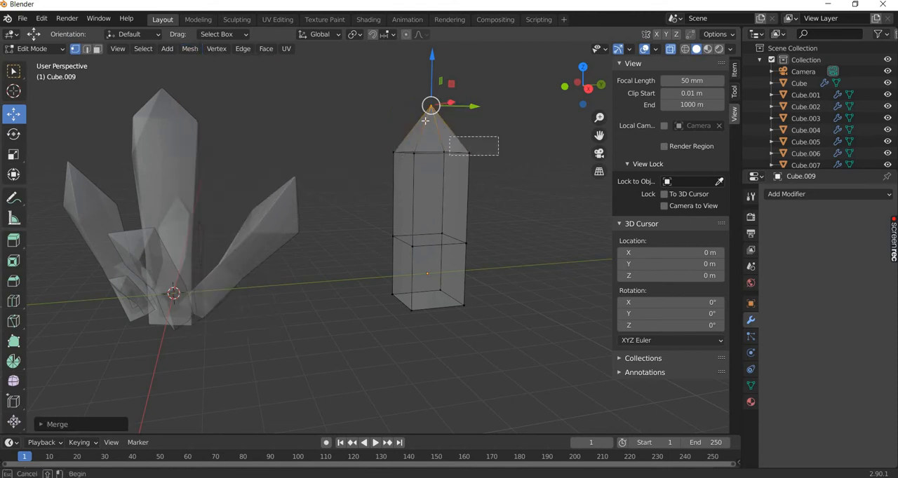
{"action": "key", "text": "g"}
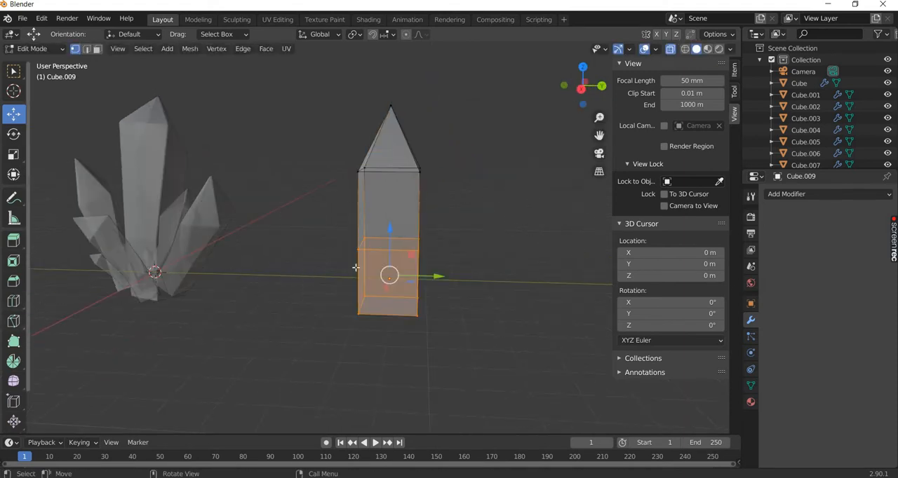
{"action": "key", "text": "s"}
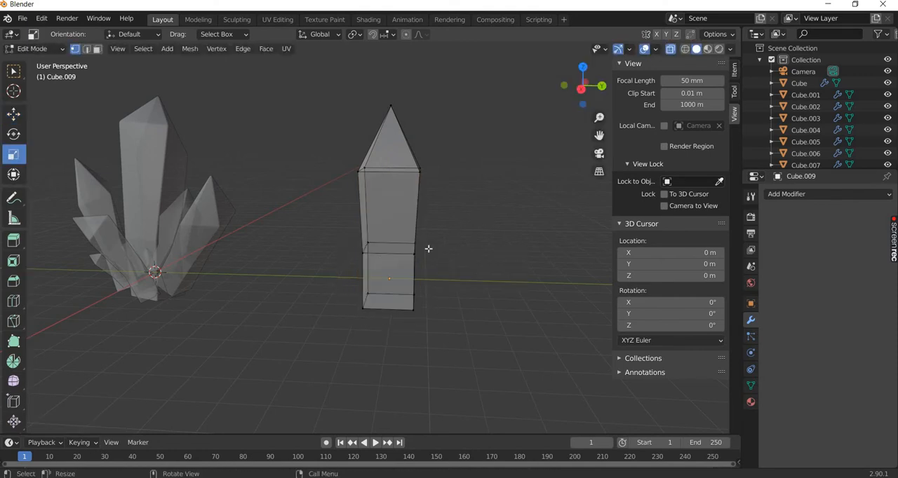
- Scale the edge loops to widen the middle and narrow the base into a tapered shard
{"action": "key", "text": "s"}
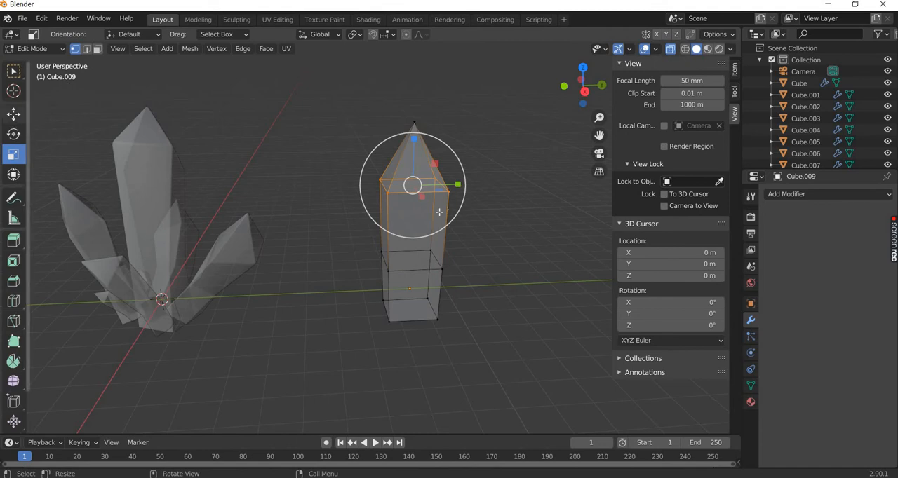
{"action": "key", "text": "r"}
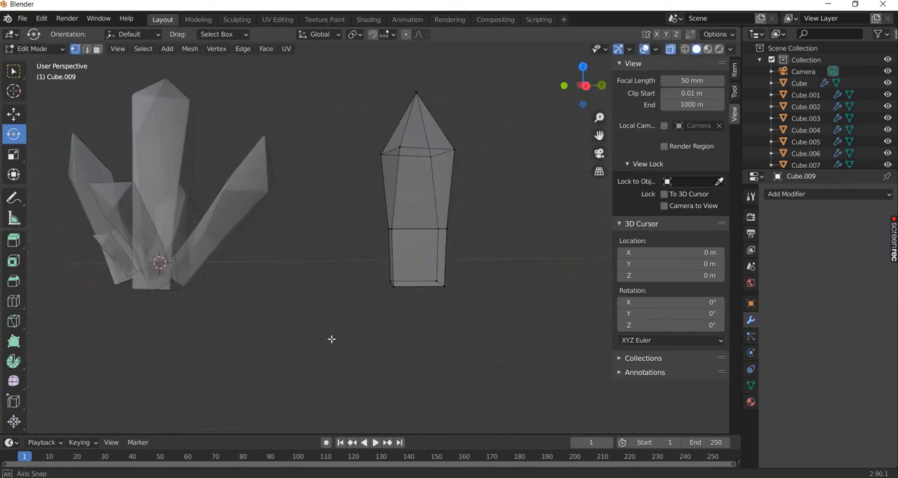
{"action": "key", "text": "r"}
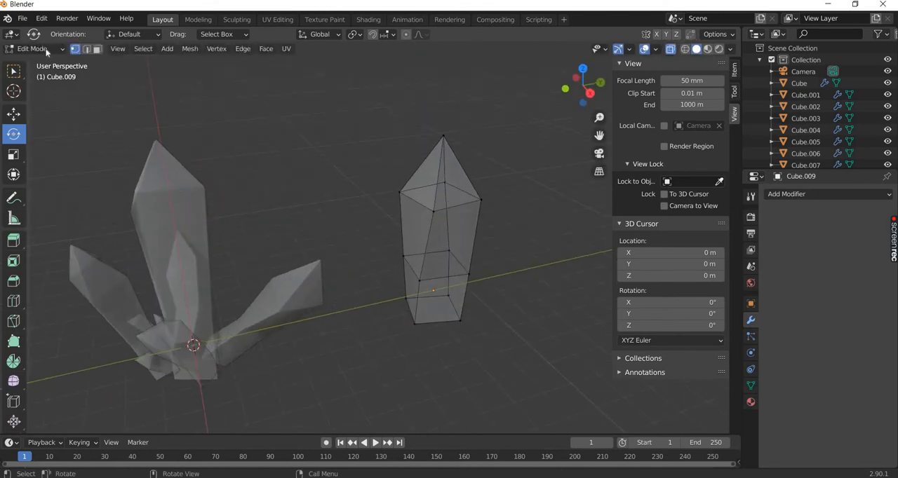
- Tilt and offset the shard's upper sections to give it an irregular, bent shape
{"action": "left_click", "coordinate": [35, 48]}
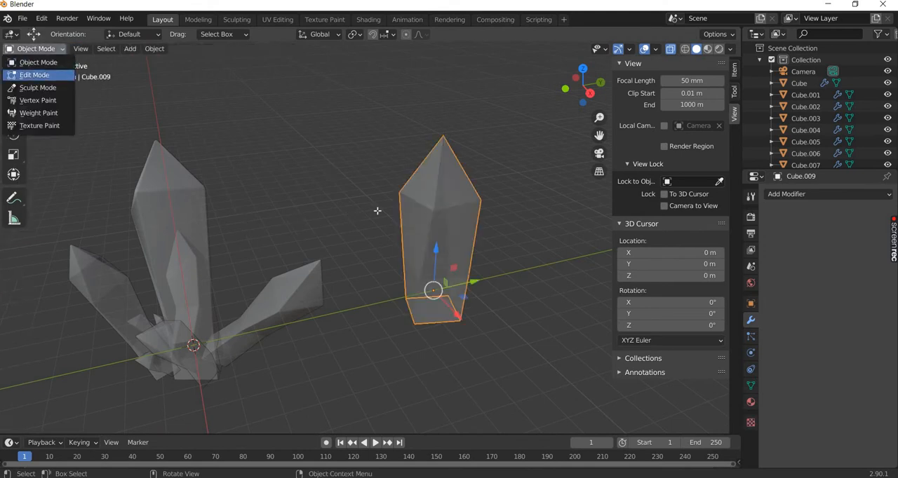
{"action": "left_click", "coordinate": [34, 76]}
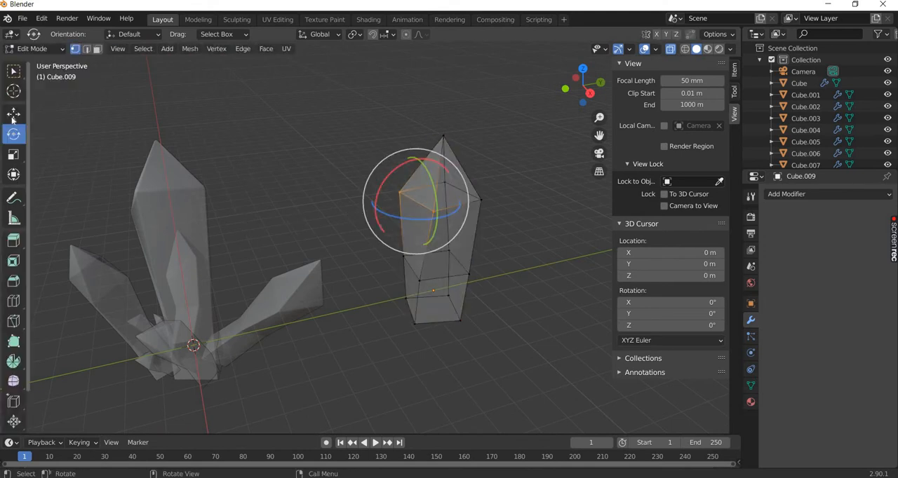
{"action": "left_click", "coordinate": [14, 115]}
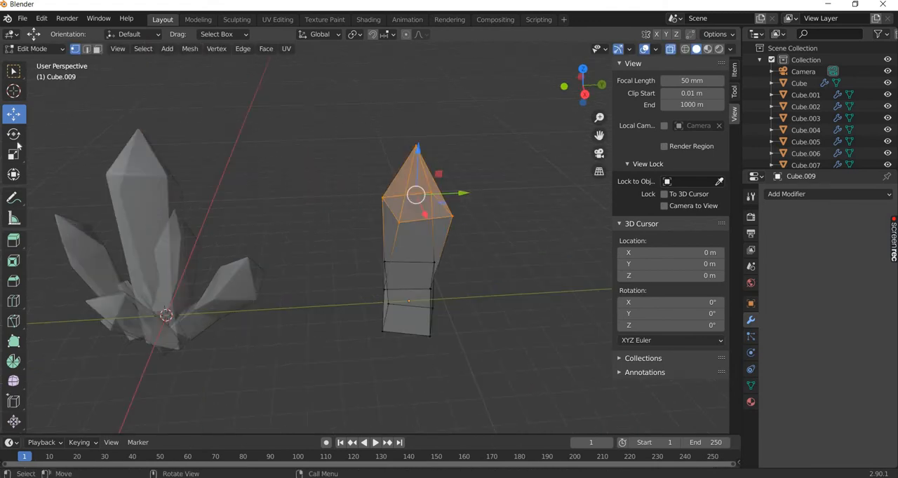
{"action": "left_click", "coordinate": [14, 133]}
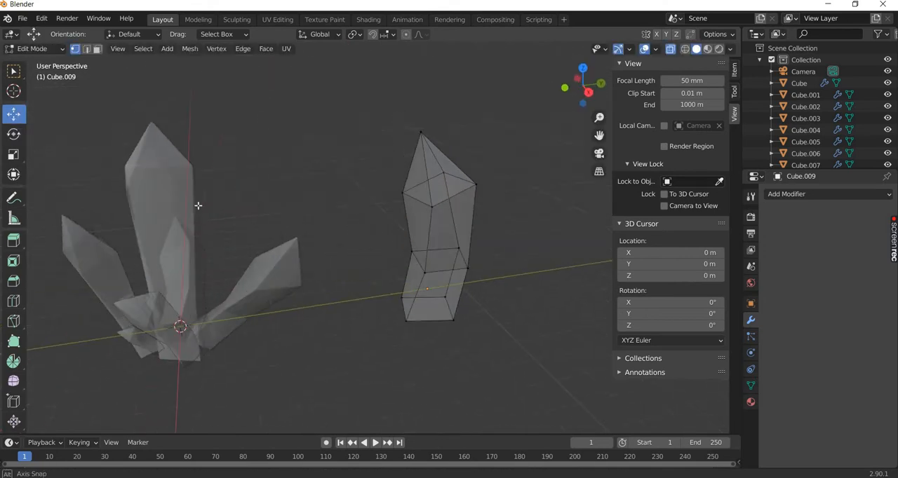
{"action": "left_click", "coordinate": [34, 47]}
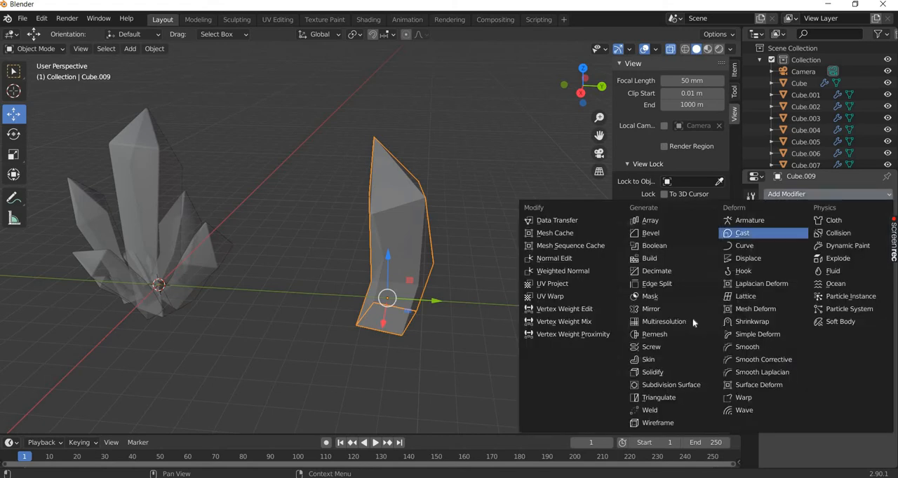
{"action": "mouse_move", "coordinate": [651, 233]}
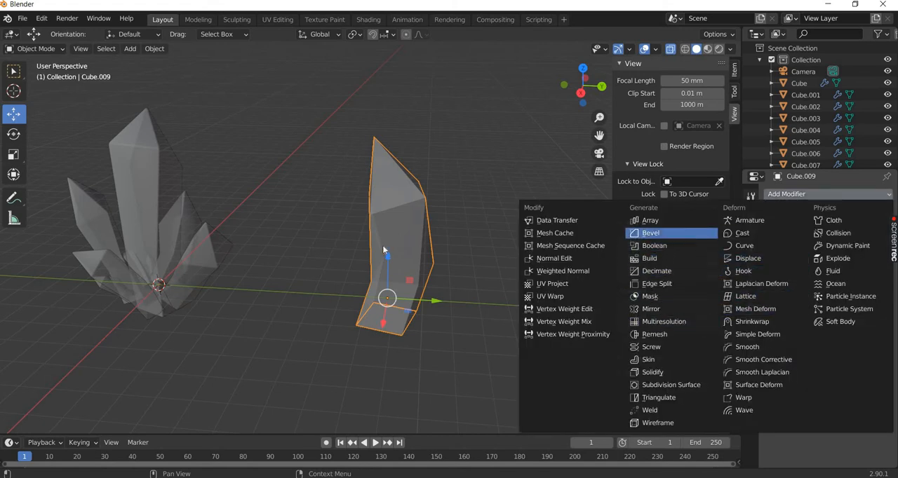
- Add a Bevel modifier of 0.05 m with 2 segments and scale the shard slimmer
{"action": "left_click", "coordinate": [649, 233]}
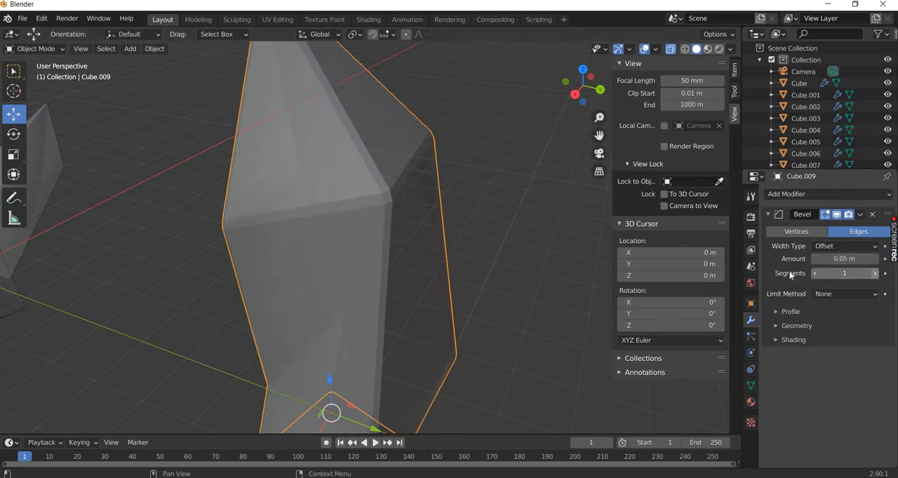
{"action": "left_click", "coordinate": [875, 273]}
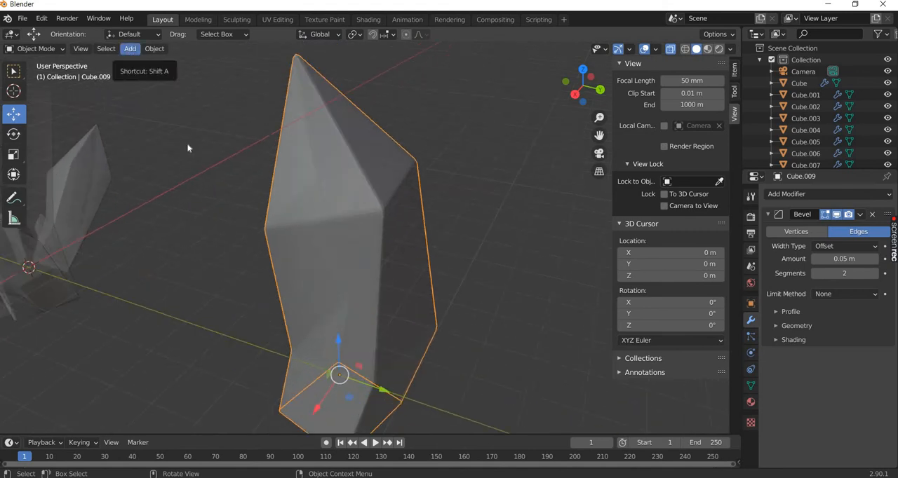
{"action": "left_click", "coordinate": [154, 48]}
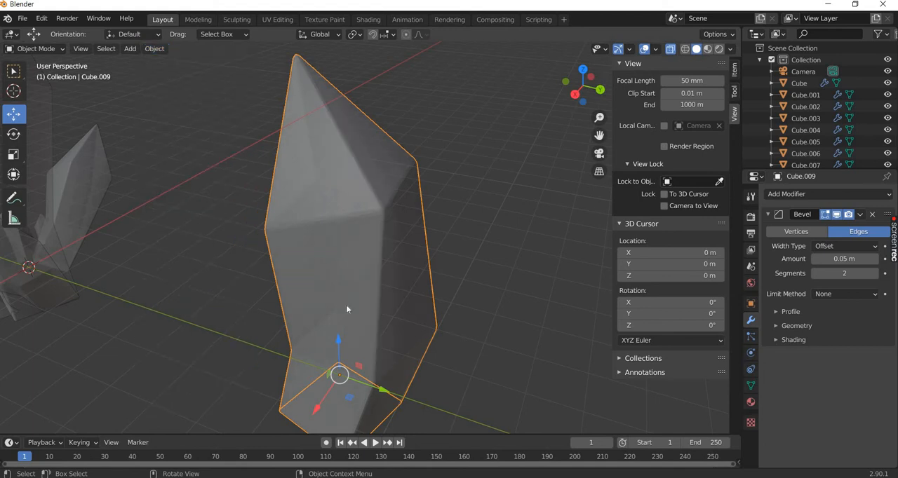
{"action": "left_click_drag", "start_coordinate": [345, 308], "coordinate": [398, 363]}
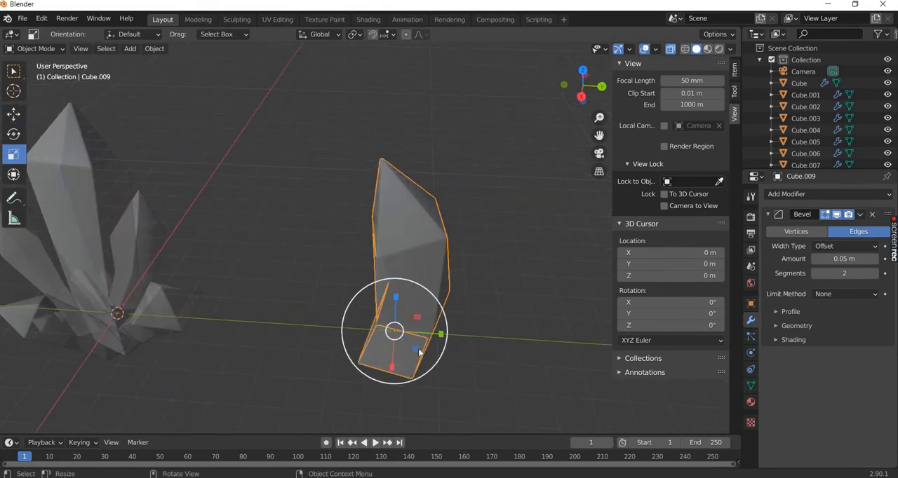
{"action": "key", "text": "s"}
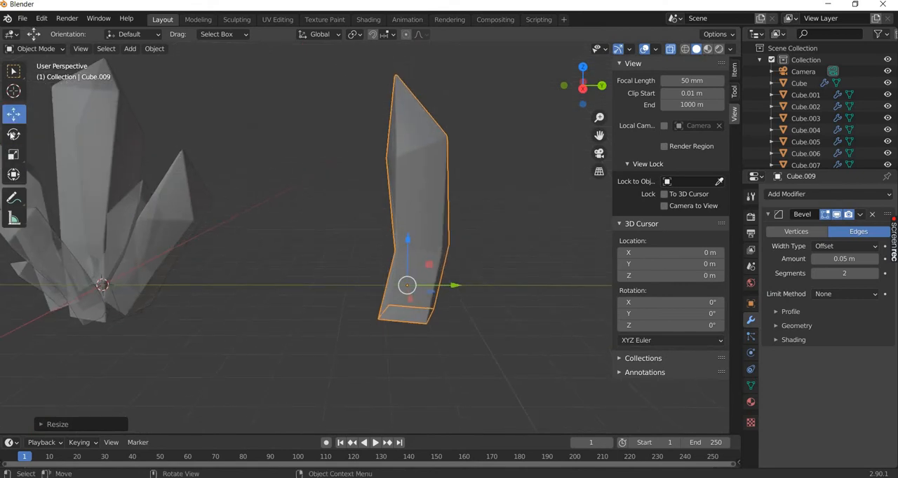
- Duplicate the shard as smaller Cube.010 beside the original and tilt its tip outward
{"action": "left_click", "coordinate": [14, 134]}
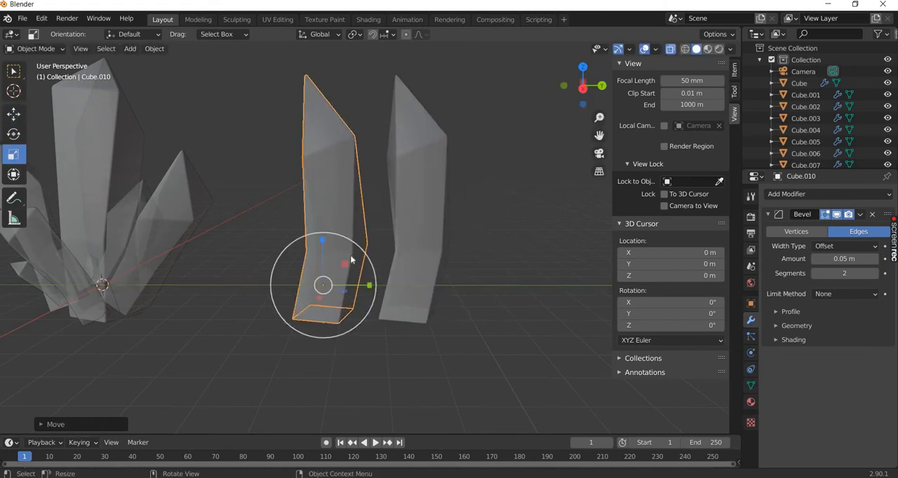
{"action": "key", "text": "s"}
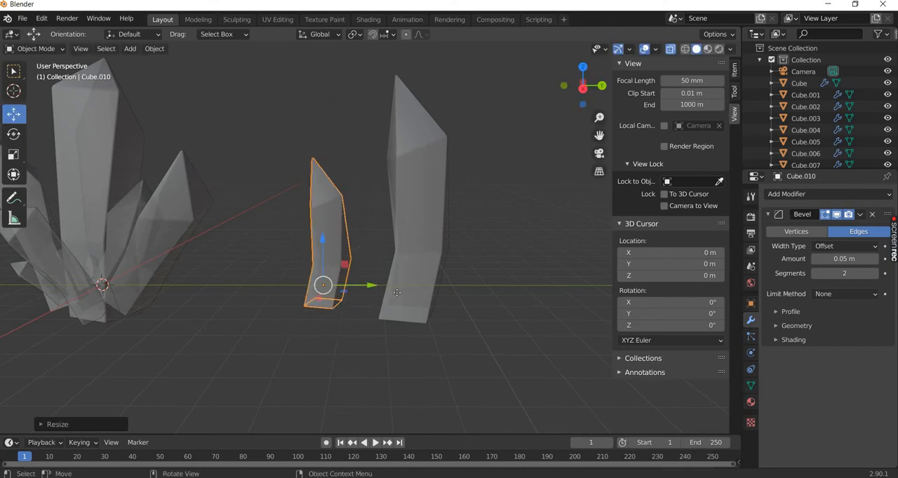
{"action": "left_click", "coordinate": [14, 133]}
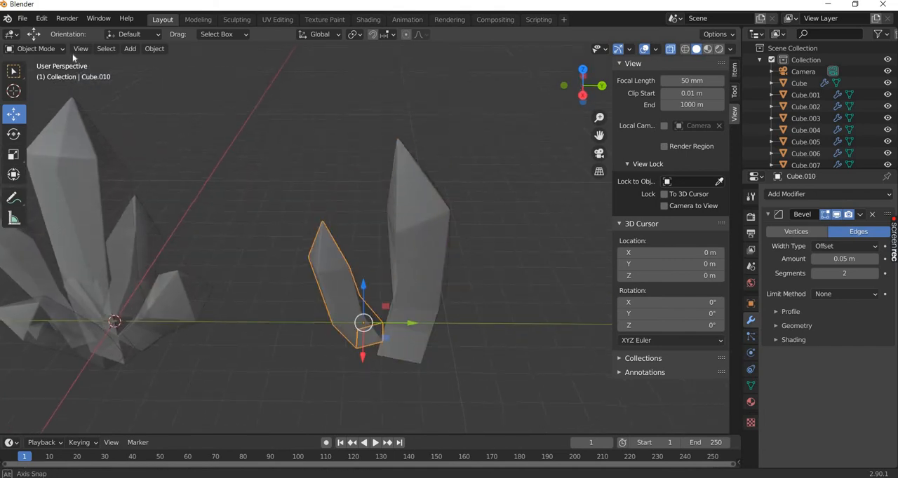
{"action": "key", "text": "Tab"}
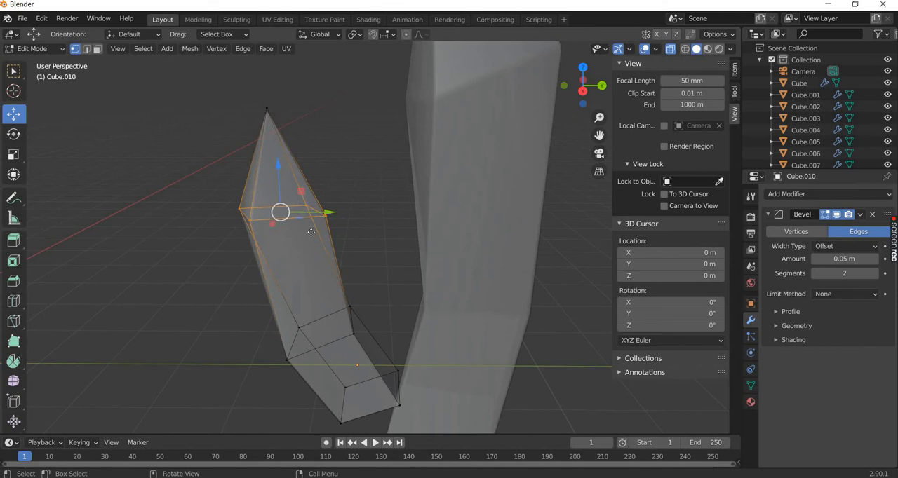
{"action": "left_click_drag", "start_coordinate": [279, 213], "coordinate": [289, 258]}
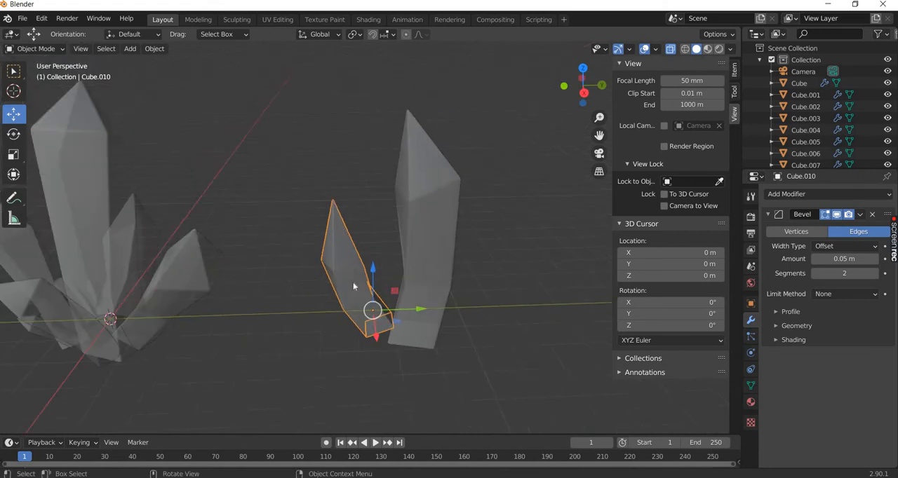
- Duplicate a third shard, Cube.011, reshape its top and resize it
{"action": "left_click", "coordinate": [224, 276]}
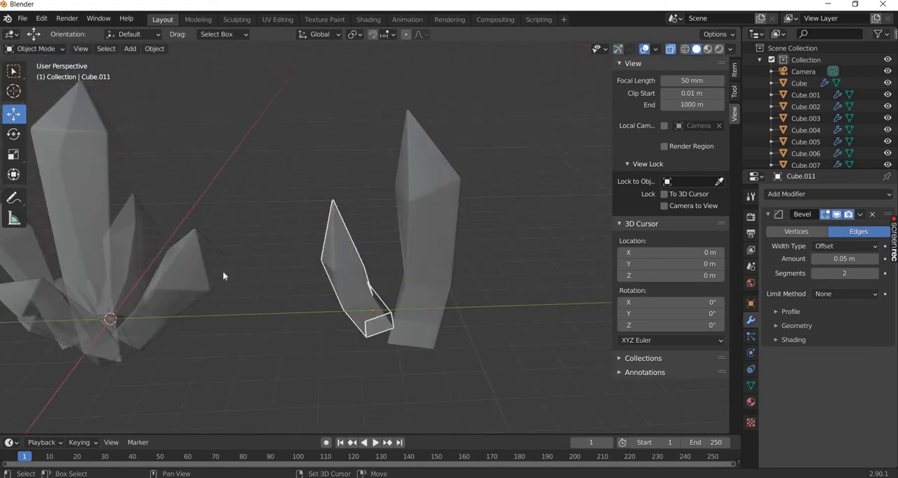
{"action": "key", "text": "shift+d"}
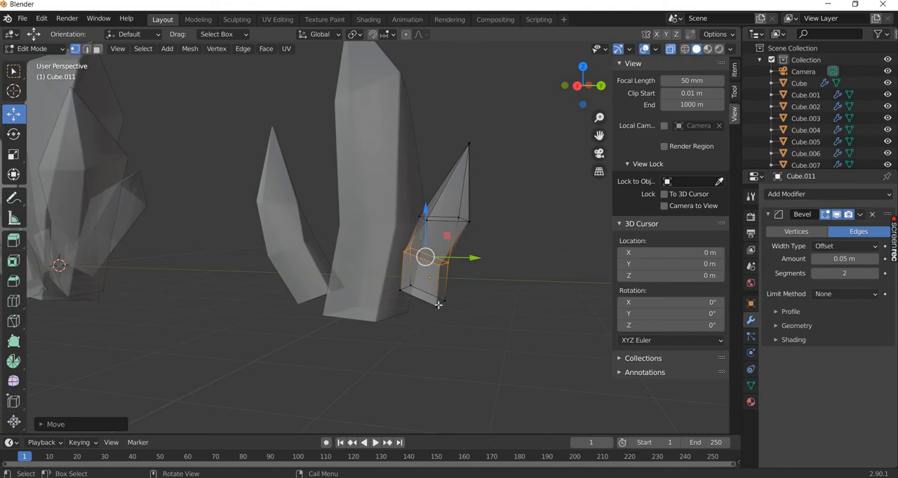
{"action": "left_click_drag", "start_coordinate": [427, 258], "coordinate": [440, 297]}
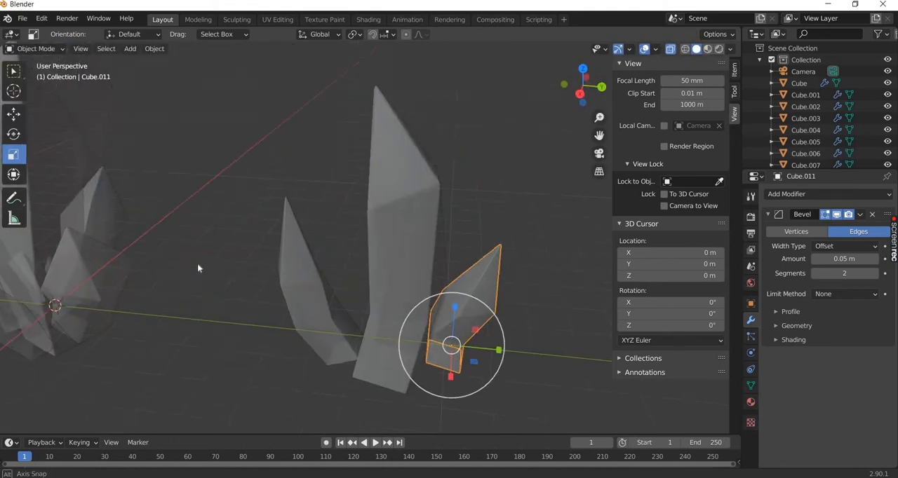
{"action": "left_click_drag", "start_coordinate": [280, 280], "coordinate": [421, 210]}
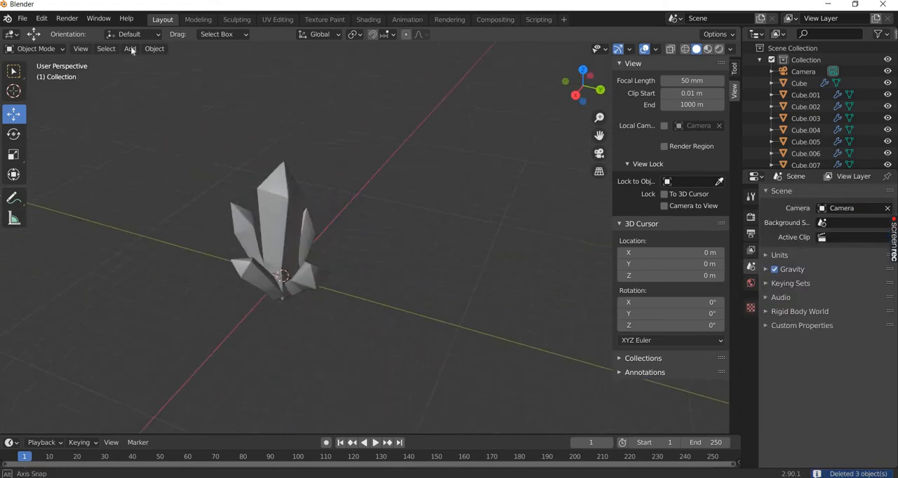
- Add a large plane beneath the crystals and scale it up for editing
{"action": "left_click", "coordinate": [129, 48]}
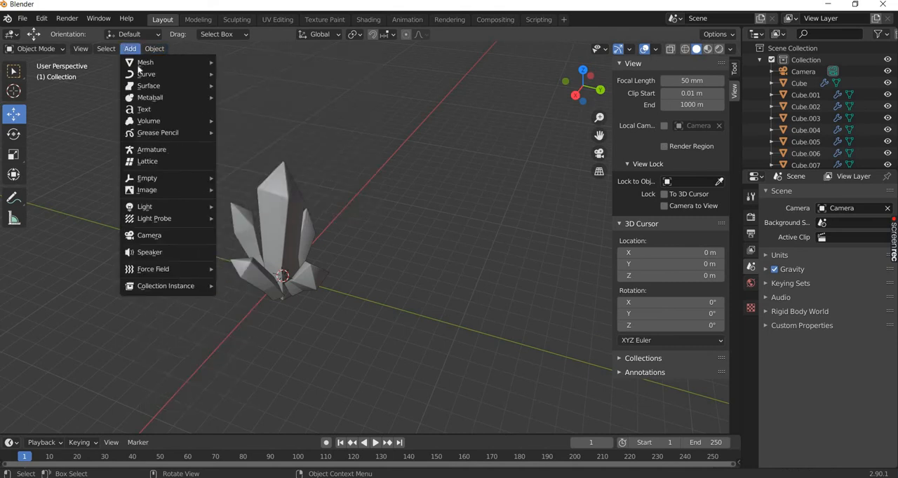
{"action": "left_click", "coordinate": [146, 62]}
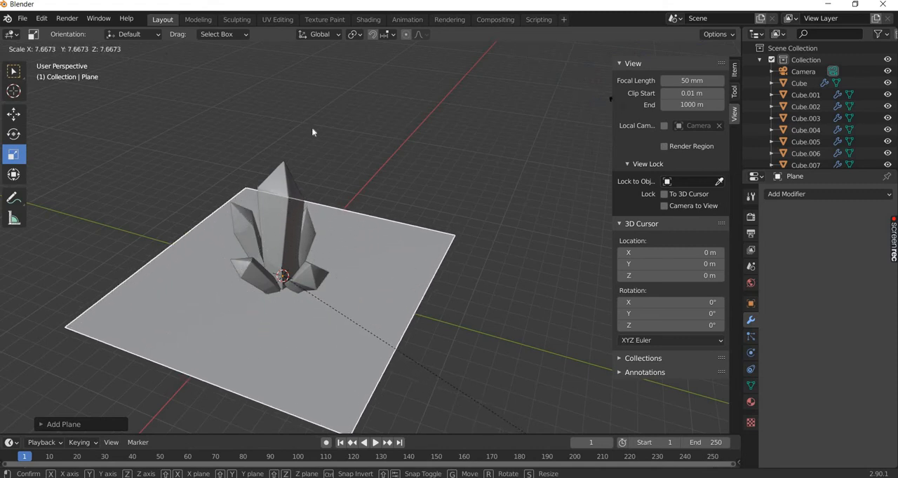
{"action": "left_click", "coordinate": [35, 48]}
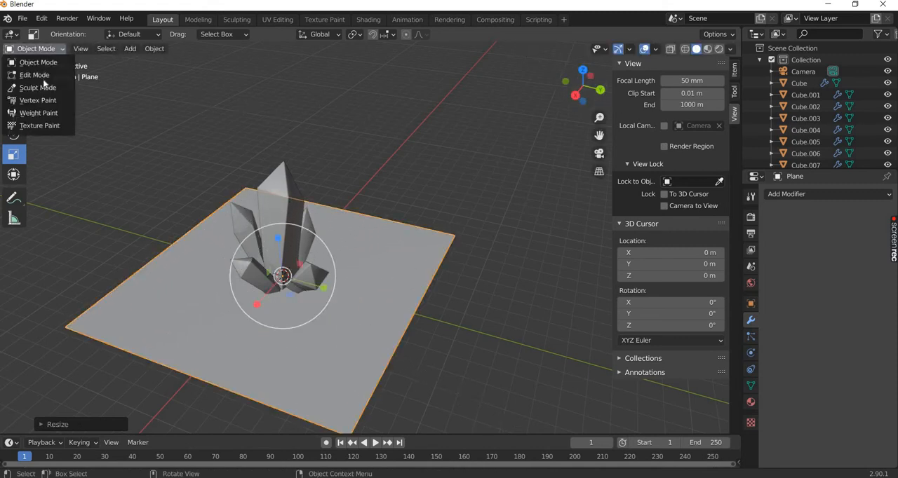
{"action": "left_click", "coordinate": [34, 74]}
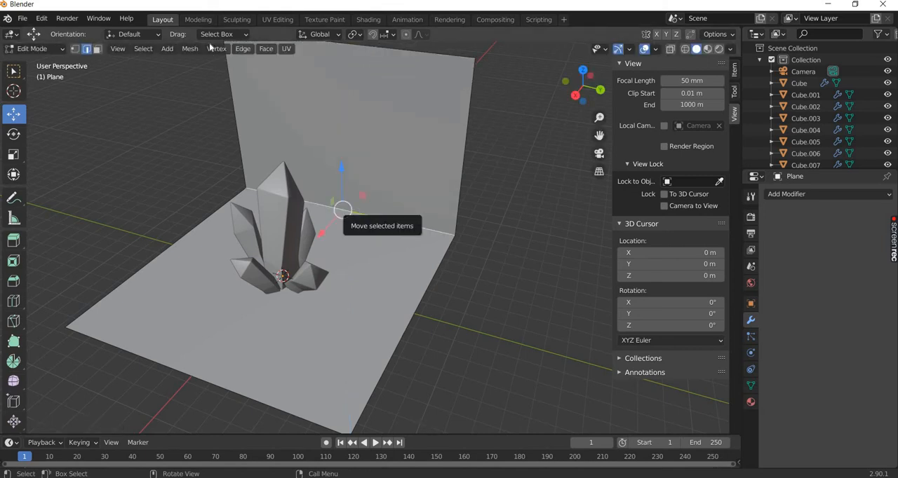
- Extrude the back edge into a wall, bevel the corner round and add loop cuts
{"action": "left_click", "coordinate": [243, 48]}
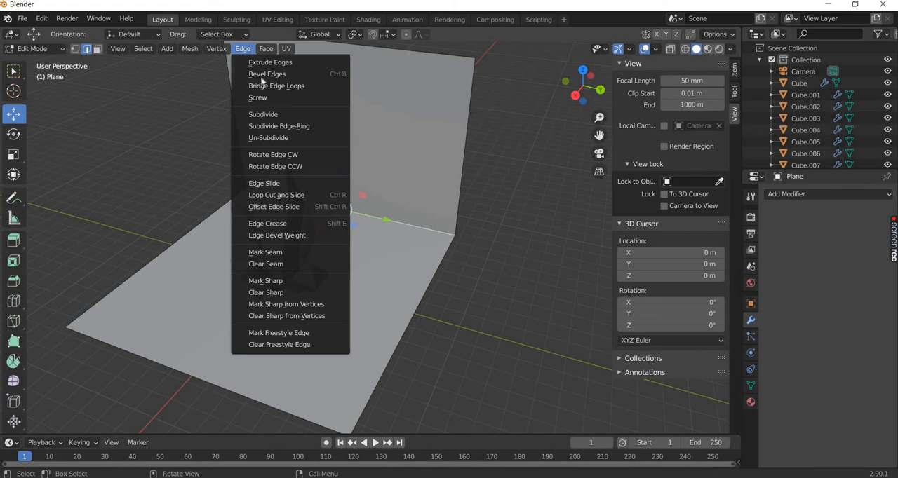
{"action": "left_click", "coordinate": [267, 73]}
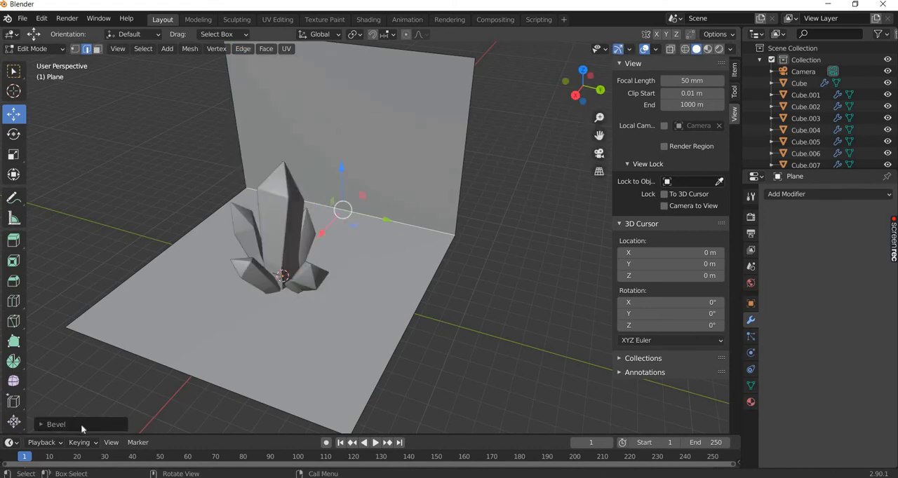
{"action": "left_click", "coordinate": [56, 424]}
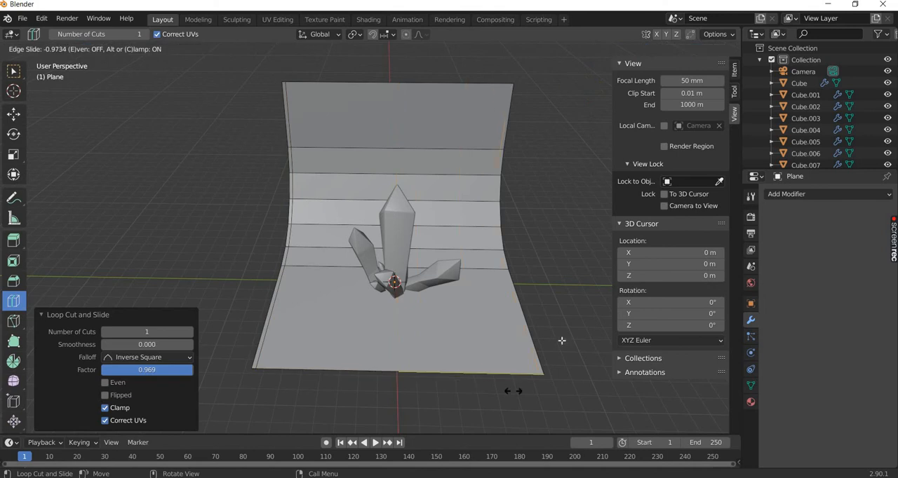
{"action": "mouse_move", "coordinate": [556, 395]}
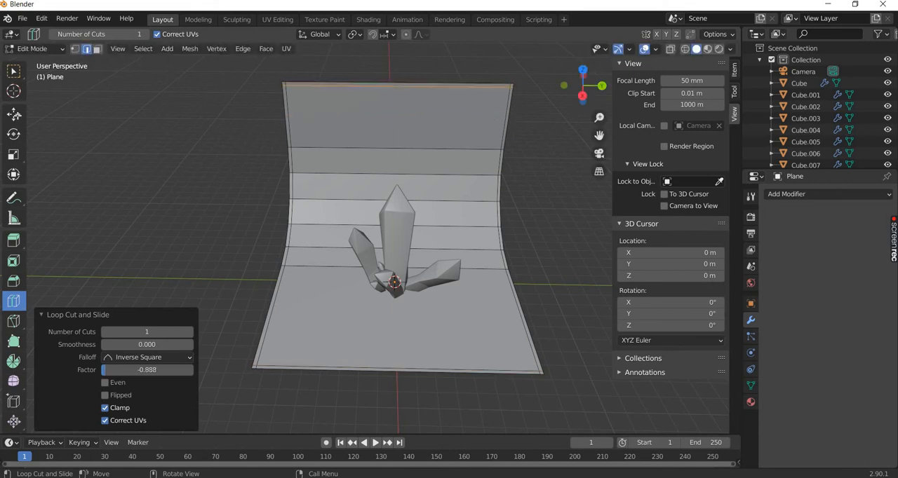
- Add a Subdivision Surface modifier, scale the backdrop 1.928 along Y and move it -2.48 m along X
{"action": "left_click", "coordinate": [14, 115]}
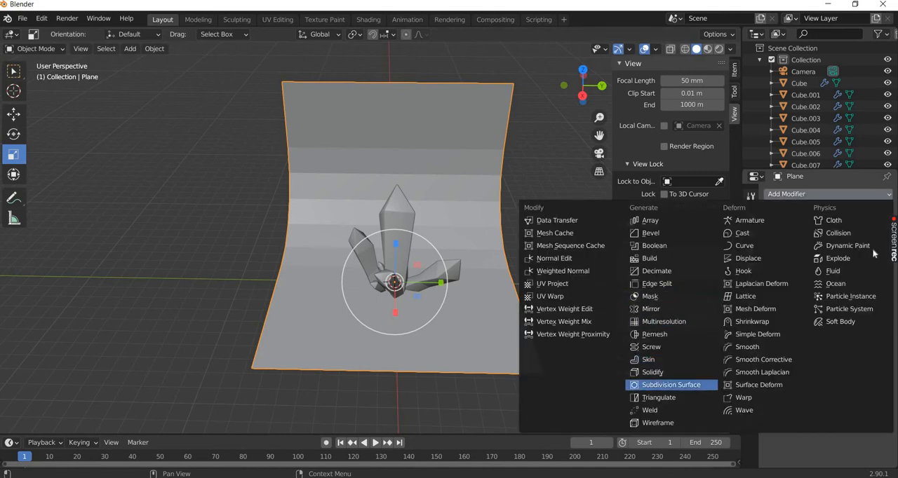
{"action": "left_click", "coordinate": [670, 385]}
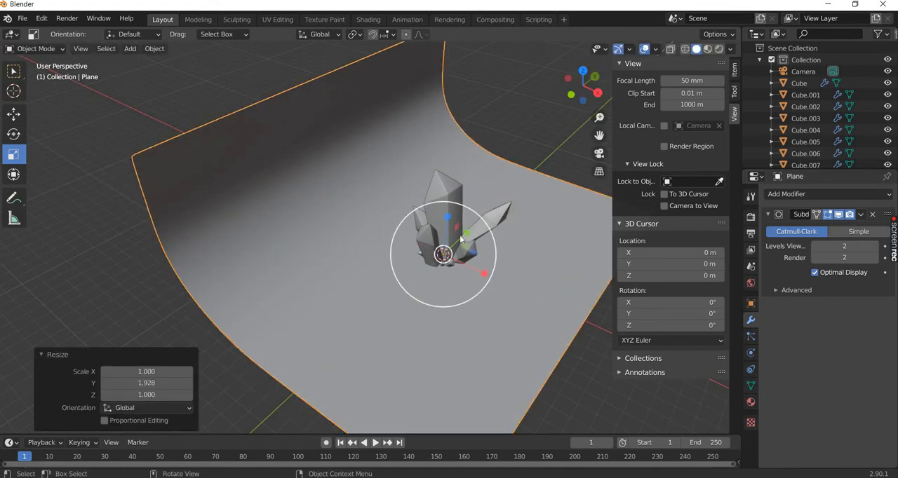
{"action": "key", "text": "s"}
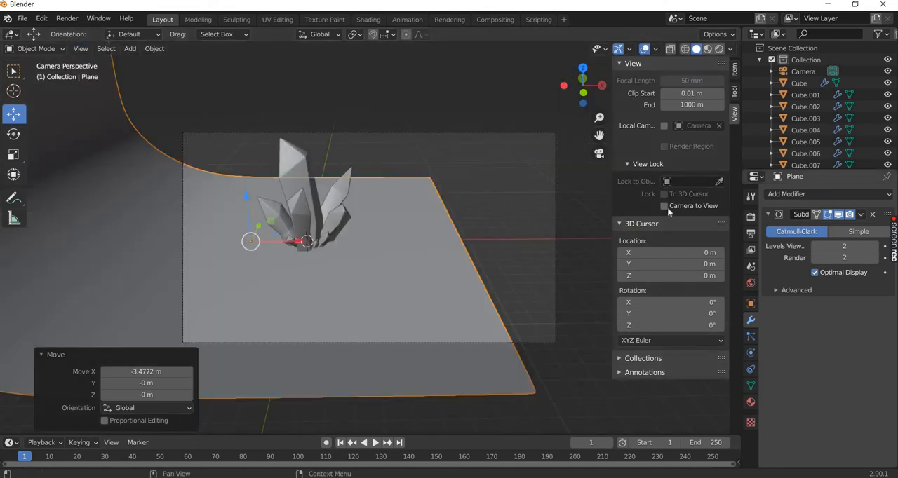
- With Camera to View locked, frame the crystals and stretch the backdrop further along Y
{"action": "left_click", "coordinate": [663, 205]}
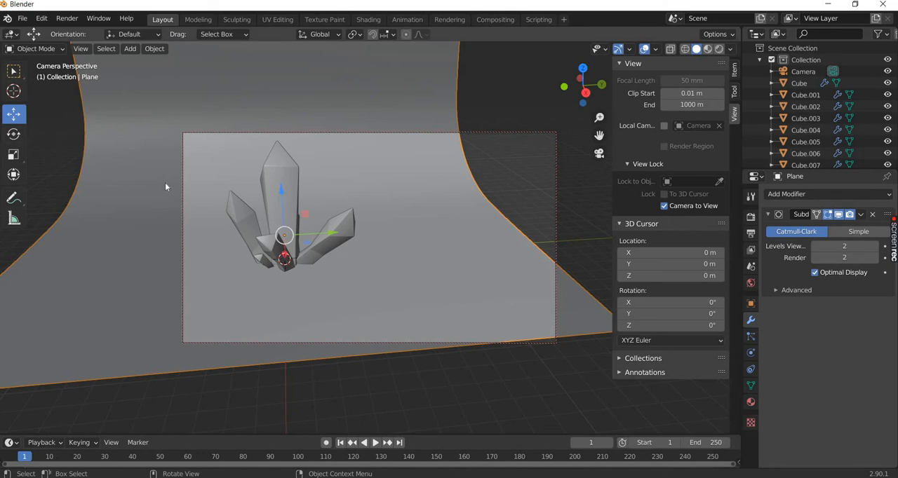
{"action": "key", "text": "g"}
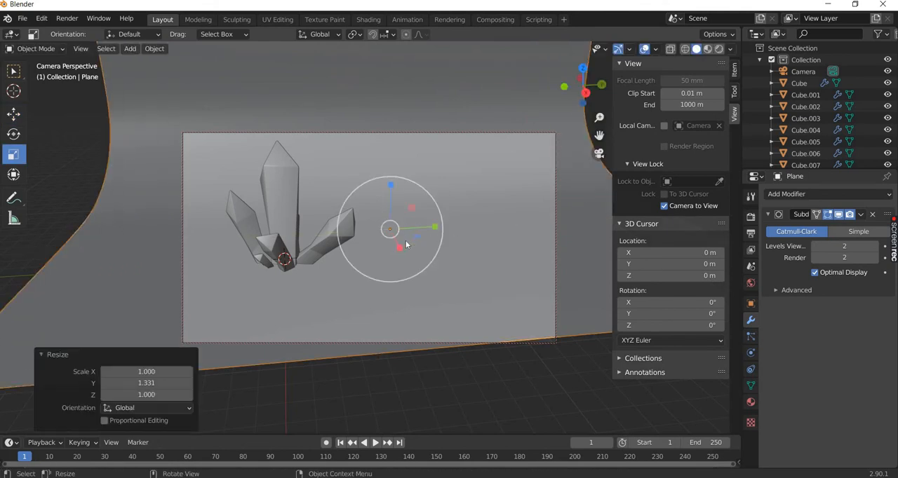
{"action": "key", "text": "s"}
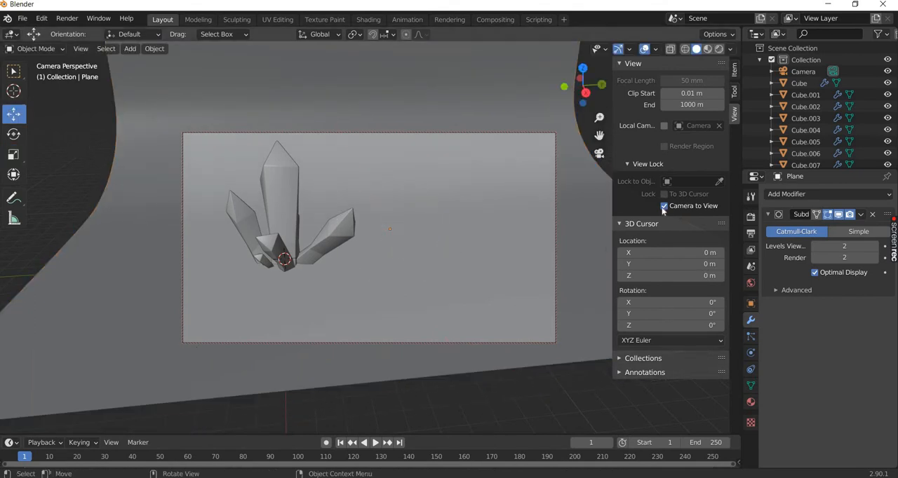
{"action": "left_click", "coordinate": [663, 205]}
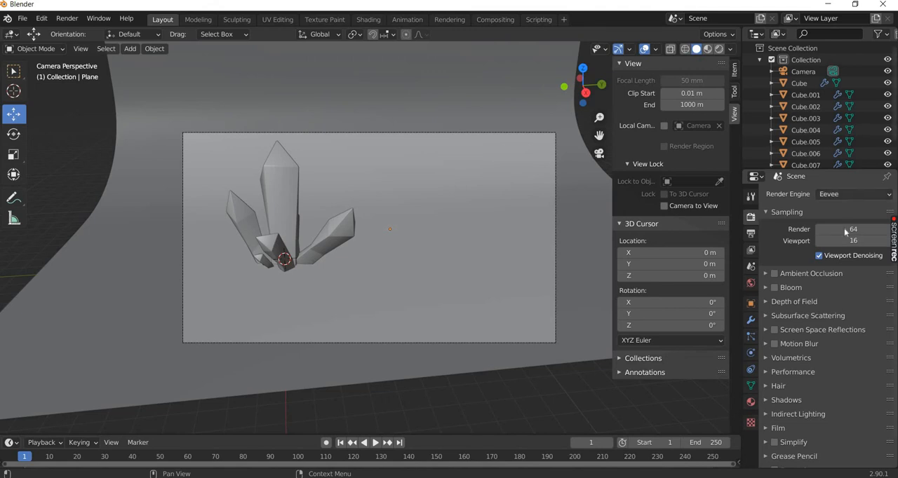
- Review the 720 × 405 output resolution and the Cycles denoising options before saving
{"action": "left_click", "coordinate": [853, 194]}
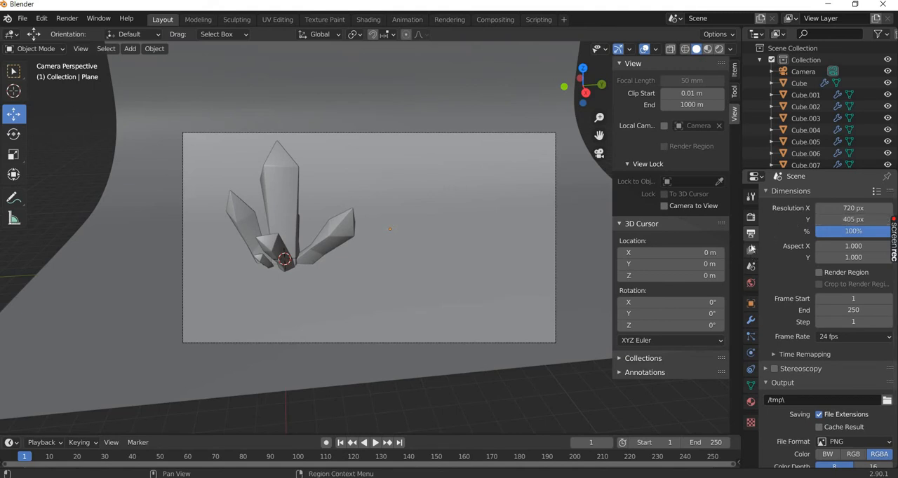
{"action": "left_click", "coordinate": [750, 195]}
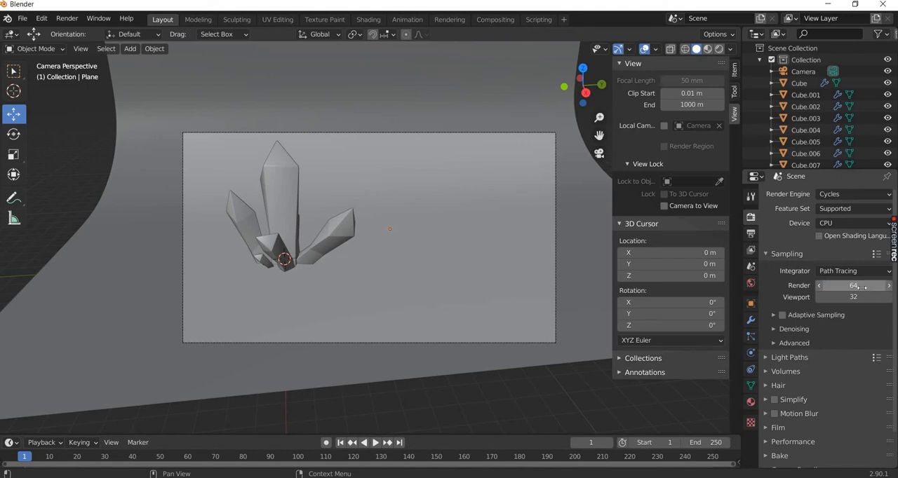
{"action": "left_click", "coordinate": [775, 330]}
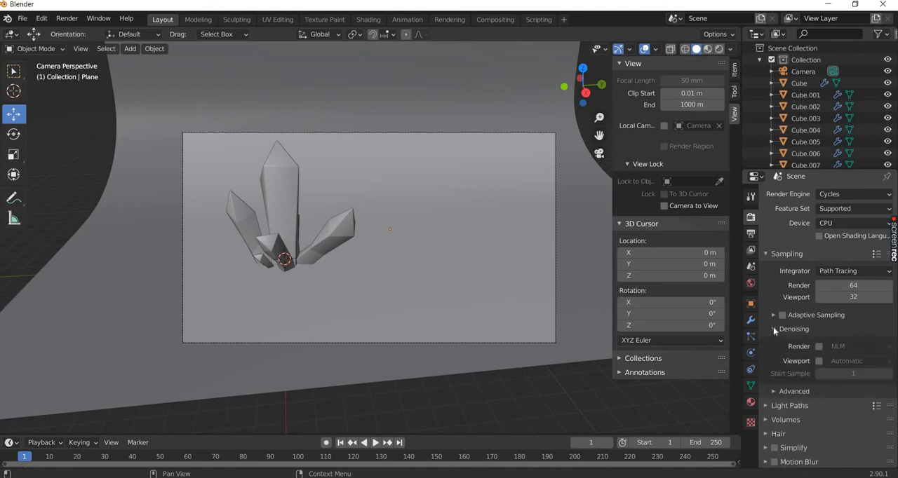
{"action": "left_click", "coordinate": [774, 329]}
{"action": "type", "text": "c"}
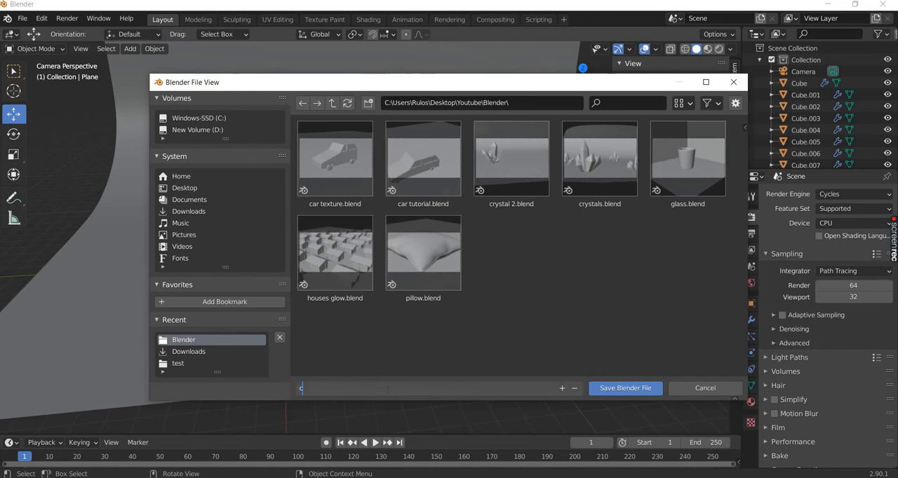
- Save the scene as crystal tutorial.blend in the Blender folder
{"action": "type", "text": "rystal tutorial.blend"}
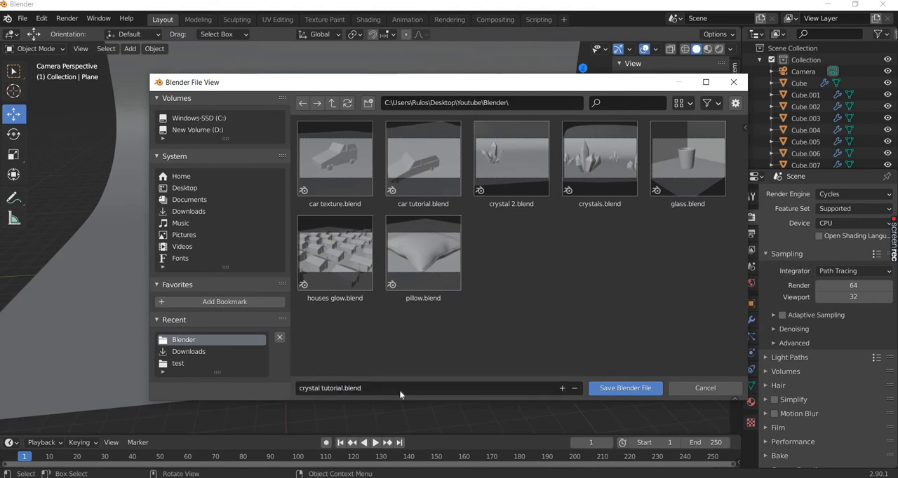
{"action": "left_click", "coordinate": [625, 387]}
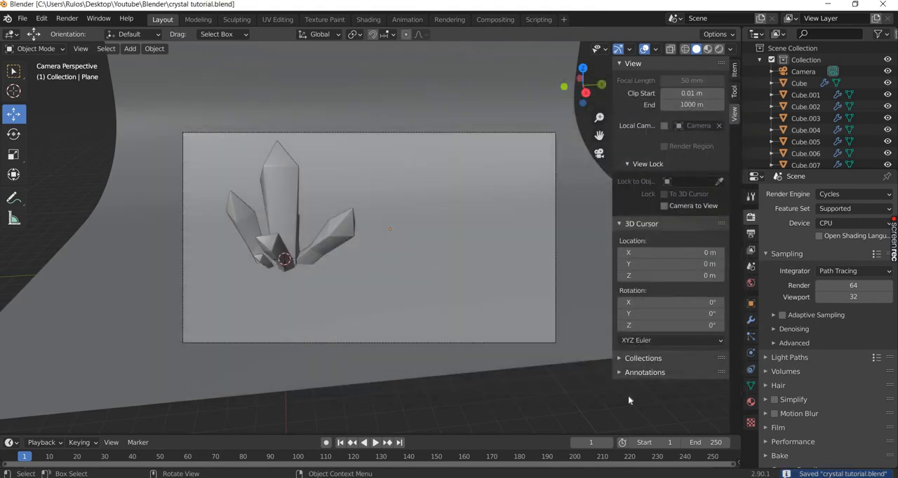
{"action": "mouse_move", "coordinate": [174, 404]}
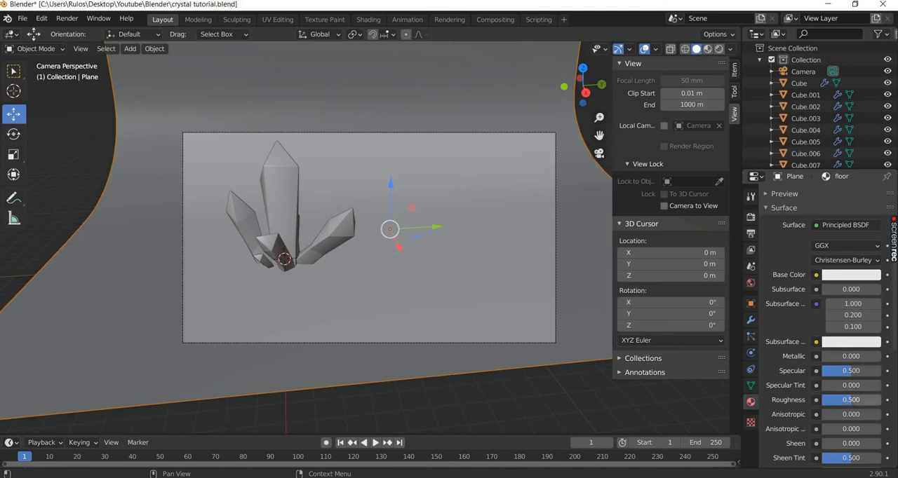
- Lower the black floor material's roughness to 0.169, check a test render, then show World settings
{"action": "left_click_drag", "start_coordinate": [876, 399], "coordinate": [845, 399]}
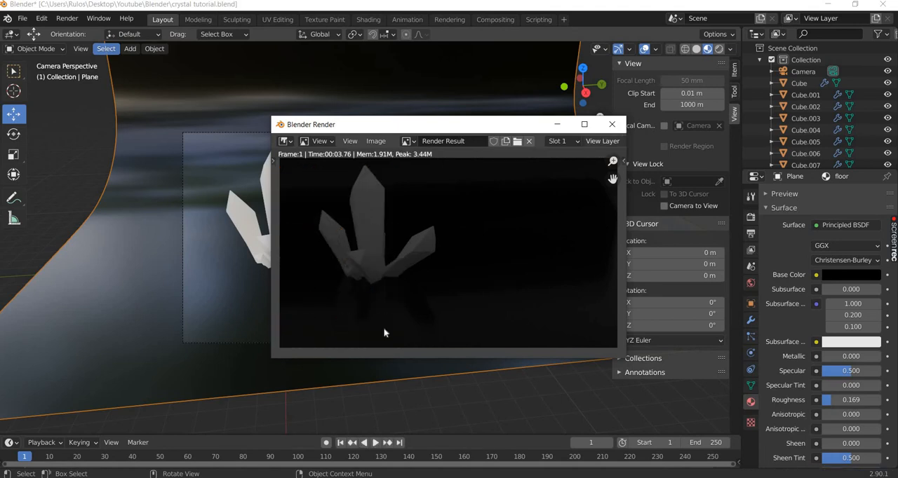
{"action": "left_click", "coordinate": [612, 123]}
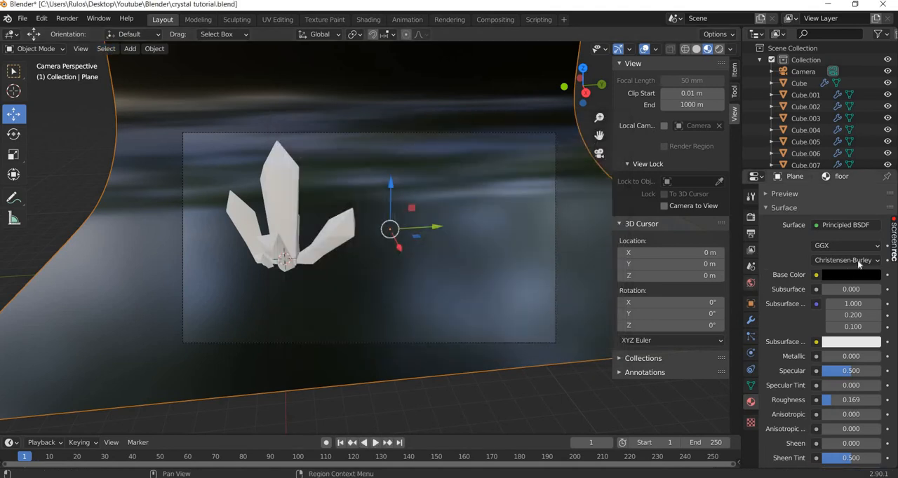
{"action": "left_click", "coordinate": [817, 263]}
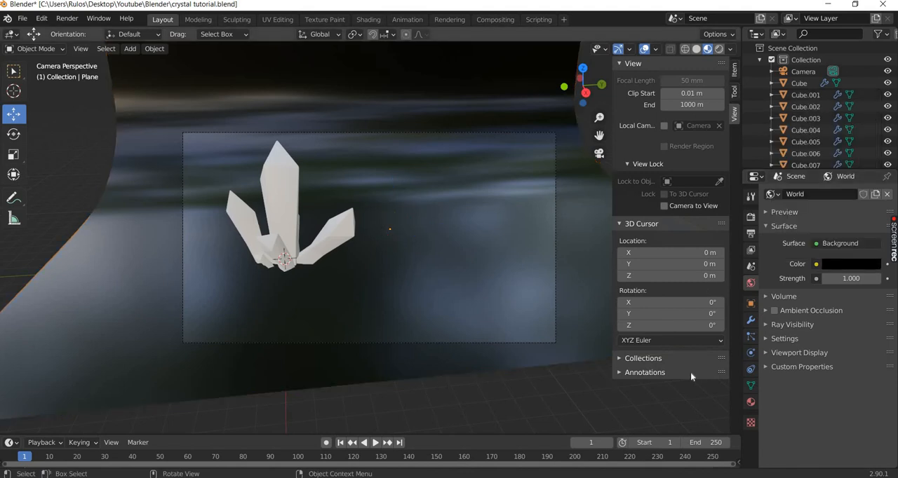
{"action": "mouse_move", "coordinate": [389, 322]}
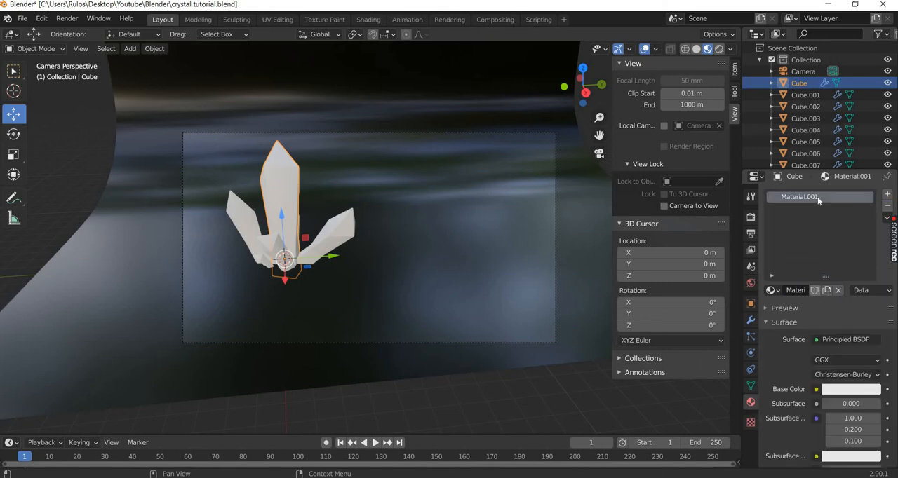
- Rename Material.001 to crystal and move to the Shading workspace with a larger node graph
{"action": "double_click", "coordinate": [799, 196]}
{"action": "type", "text": "crystal"}
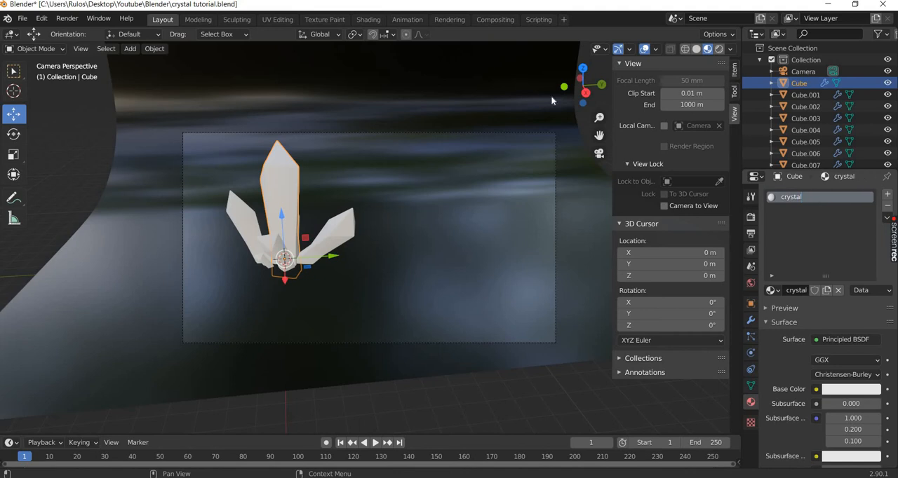
{"action": "left_click", "coordinate": [368, 20]}
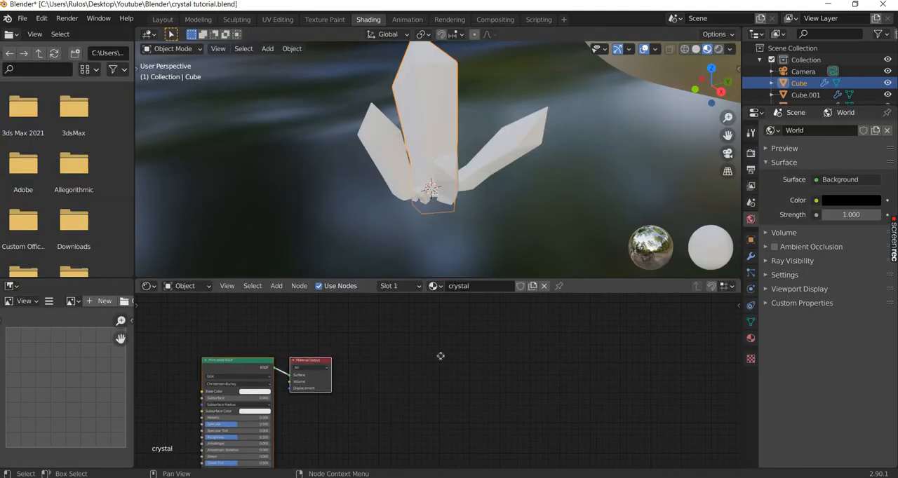
{"action": "left_click_drag", "start_coordinate": [305, 359], "coordinate": [415, 356]}
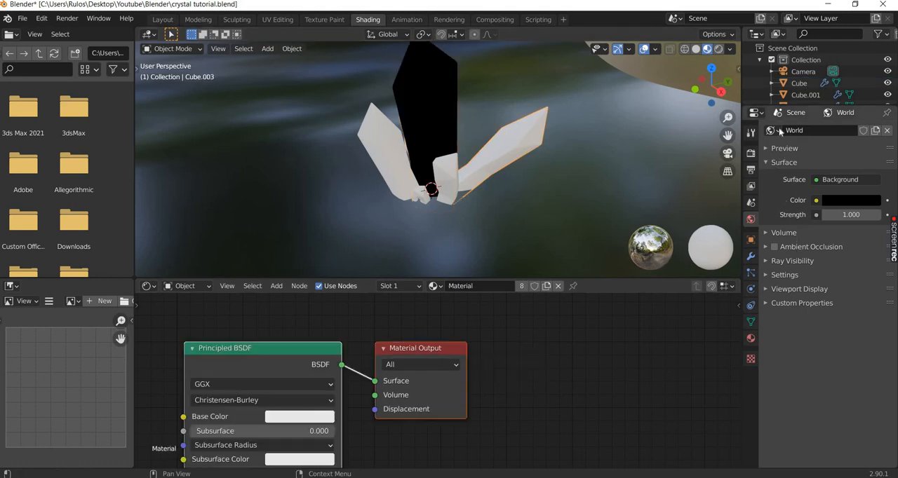
{"action": "mouse_move", "coordinate": [386, 145]}
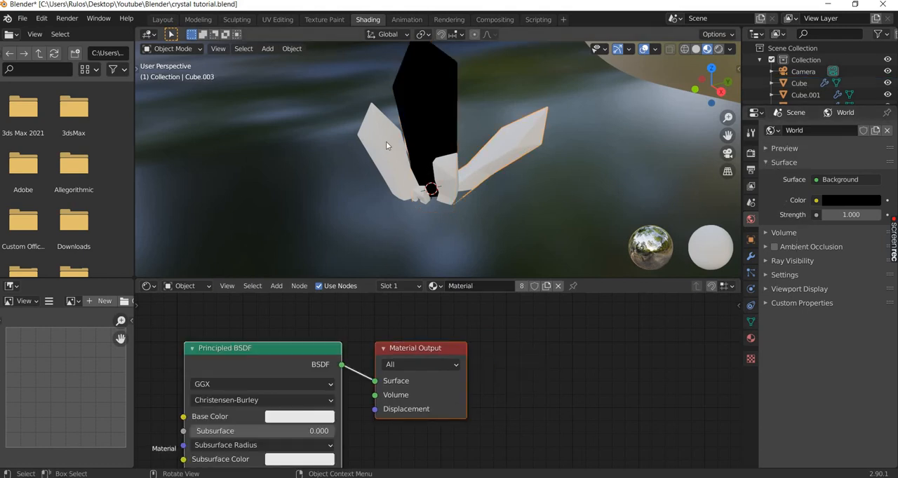
- Assign the crystal material to each remaining shard from the existing-materials list
{"action": "left_click", "coordinate": [415, 199]}
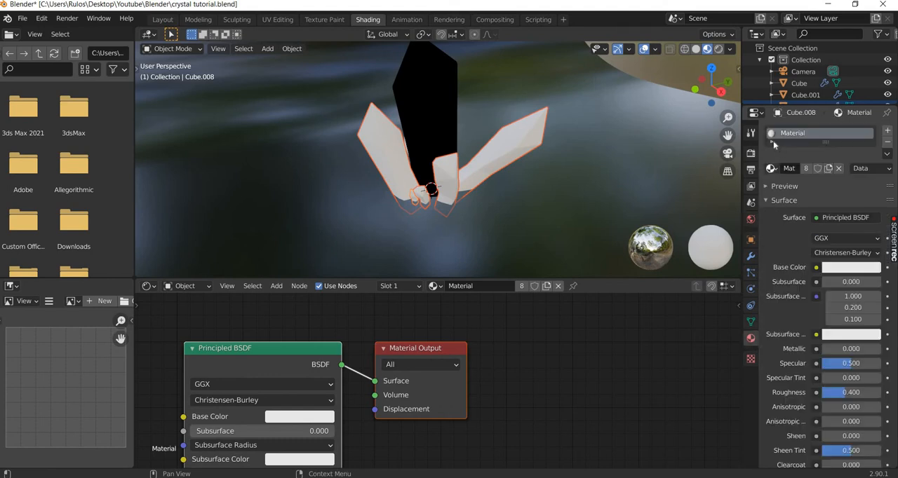
{"action": "left_click", "coordinate": [771, 132]}
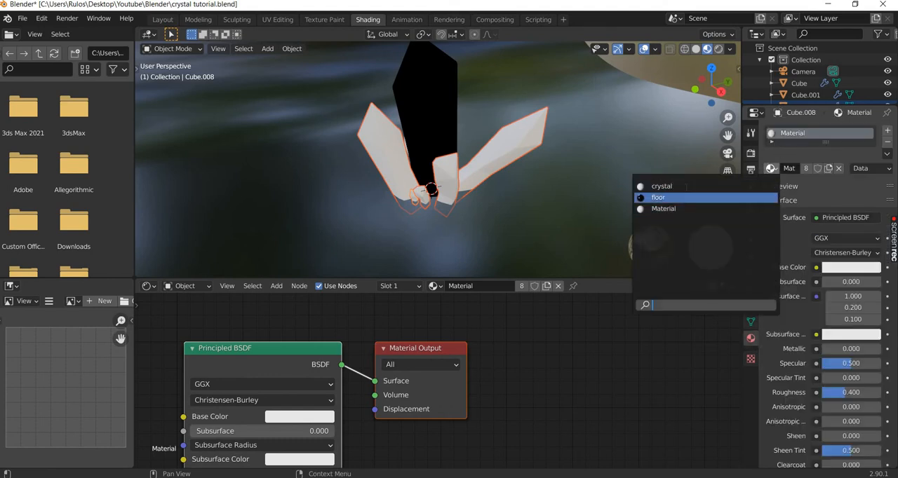
{"action": "left_click", "coordinate": [662, 185]}
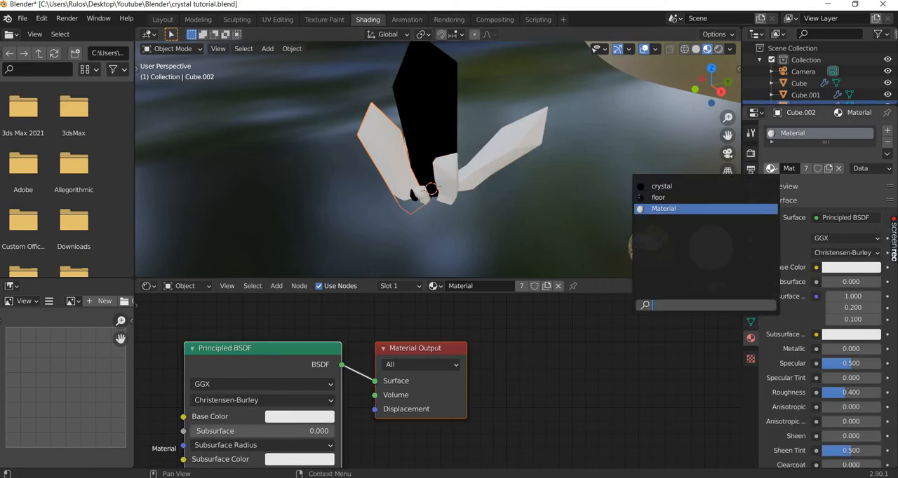
{"action": "left_click", "coordinate": [663, 208]}
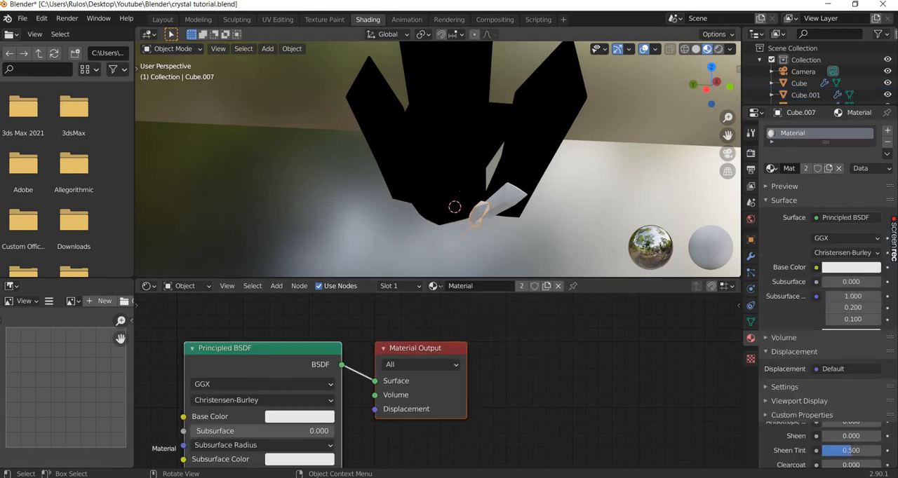
{"action": "left_click", "coordinate": [435, 286]}
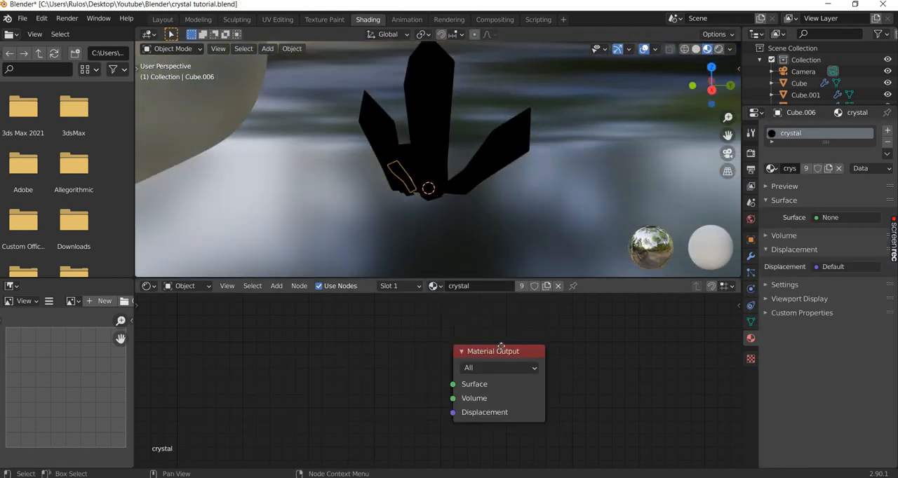
- Add Glass BSDF, Emission and Mix Shader nodes, mixing both shaders into the Material Output
{"action": "left_click", "coordinate": [275, 286]}
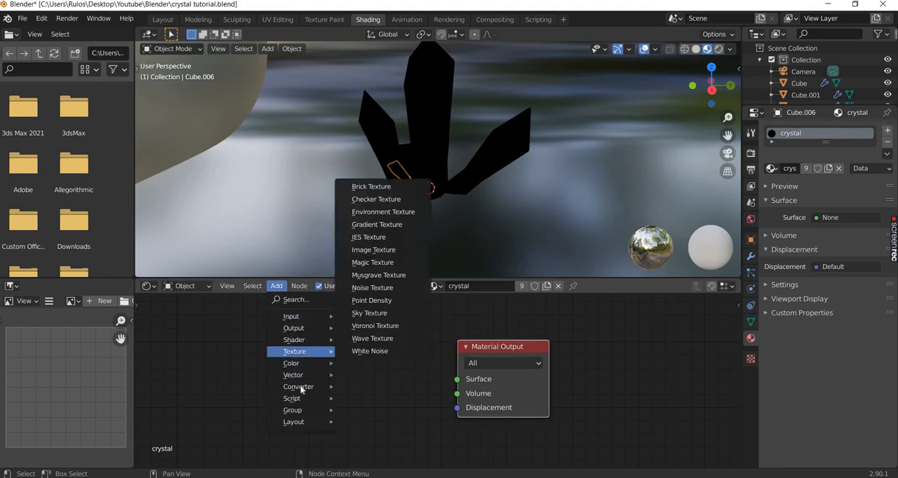
{"action": "mouse_move", "coordinate": [301, 351]}
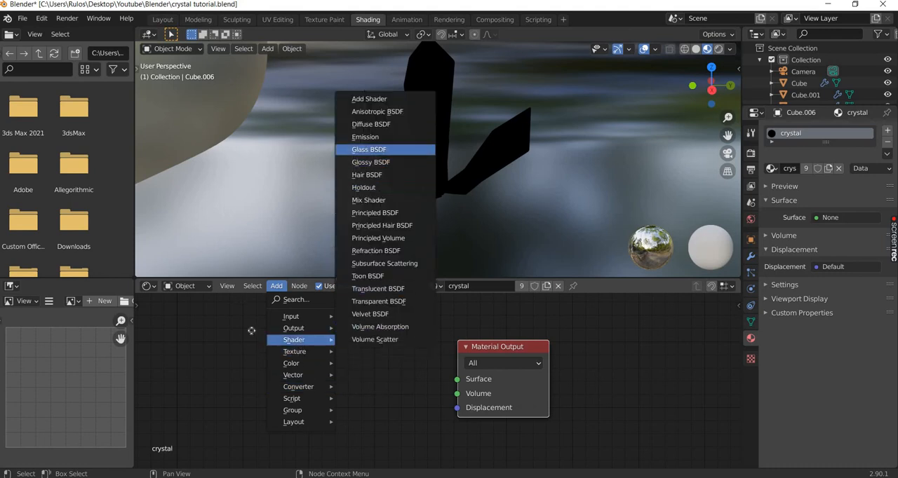
{"action": "left_click", "coordinate": [369, 149]}
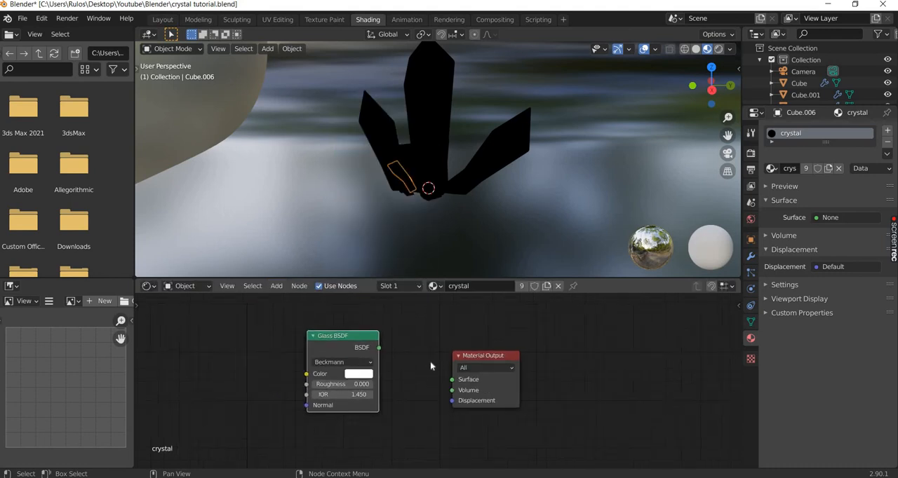
{"action": "left_click", "coordinate": [274, 286]}
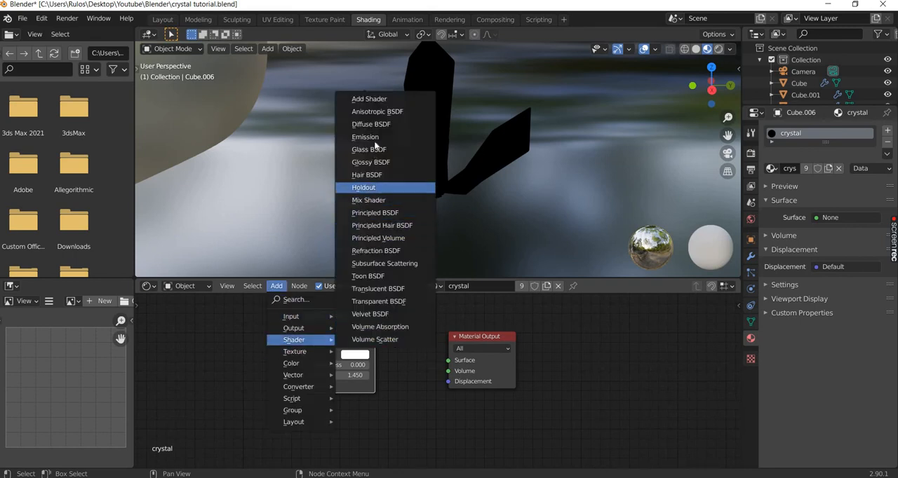
{"action": "left_click", "coordinate": [367, 149]}
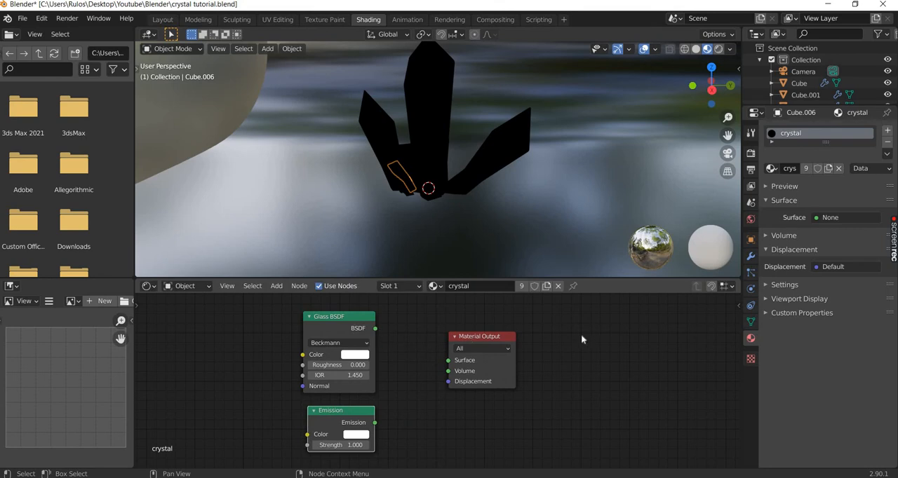
{"action": "left_click", "coordinate": [275, 286]}
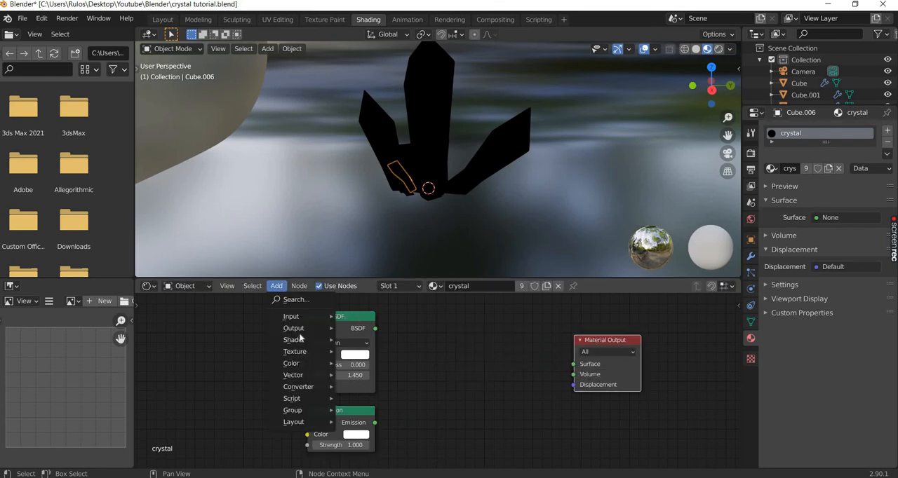
{"action": "left_click", "coordinate": [294, 351]}
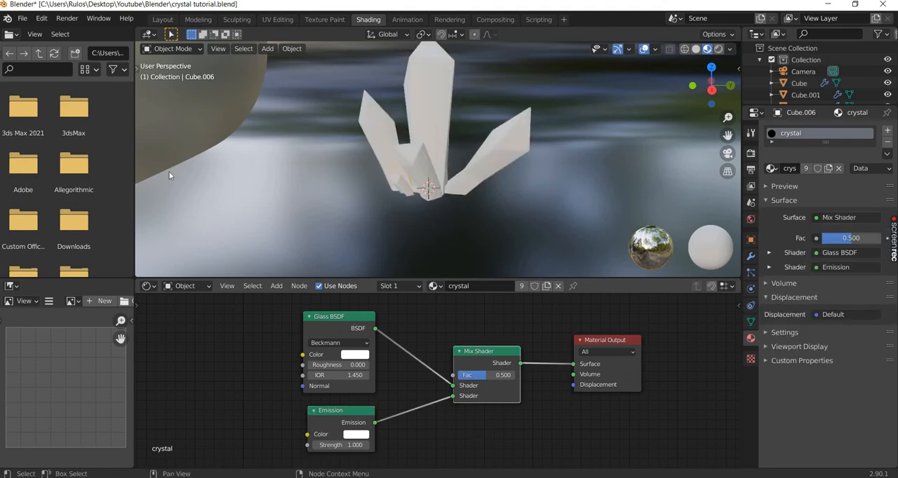
{"action": "left_click", "coordinate": [219, 47]}
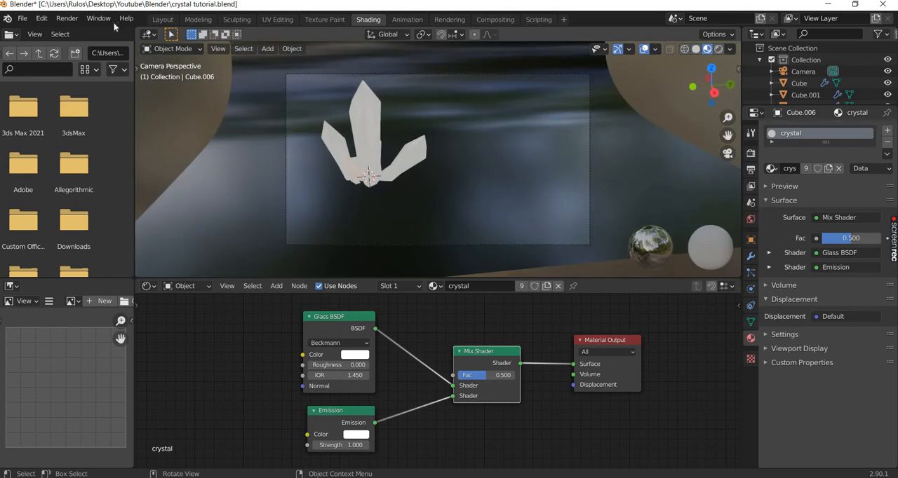
- Switch to rendered preview and set the Emission colour to a pink hue
{"action": "left_click", "coordinate": [67, 18]}
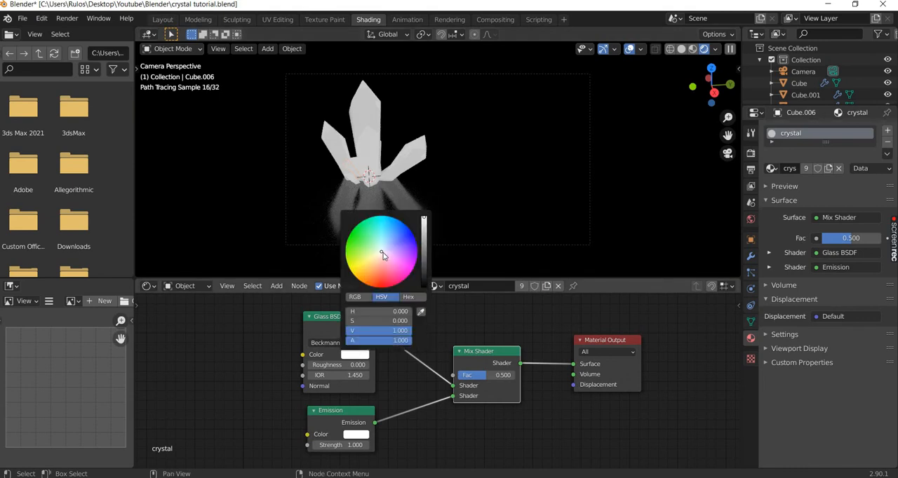
{"action": "left_click", "coordinate": [401, 267]}
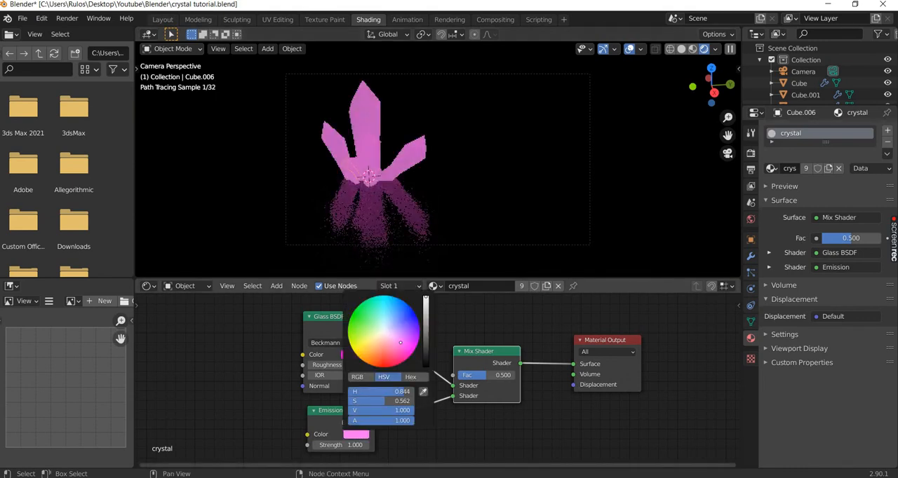
{"action": "left_click", "coordinate": [395, 339]}
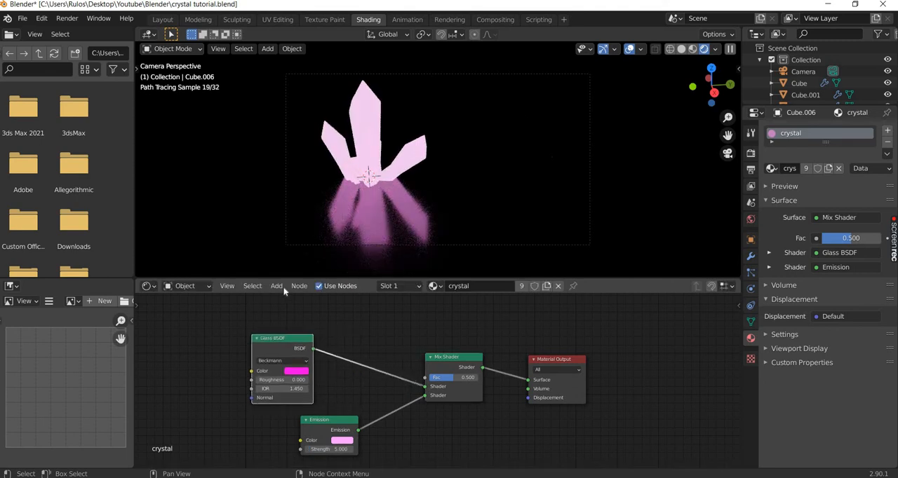
- Add a Layer Weight node above the glass shader driving the Mix Shader factor
{"action": "left_click", "coordinate": [275, 286]}
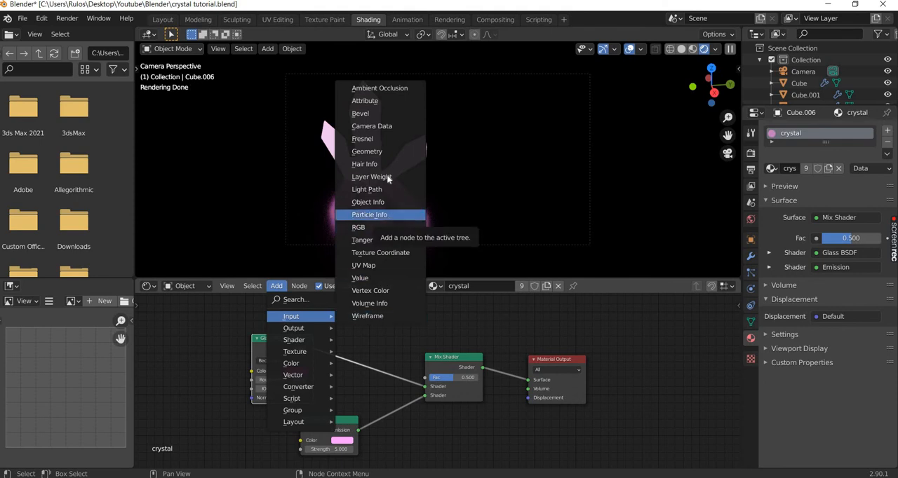
{"action": "left_click", "coordinate": [370, 176]}
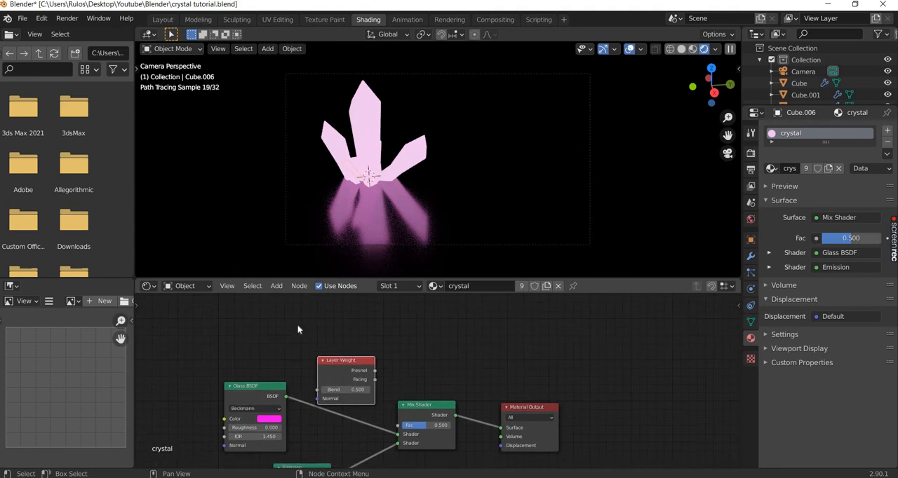
{"action": "left_click_drag", "start_coordinate": [344, 379], "coordinate": [294, 344]}
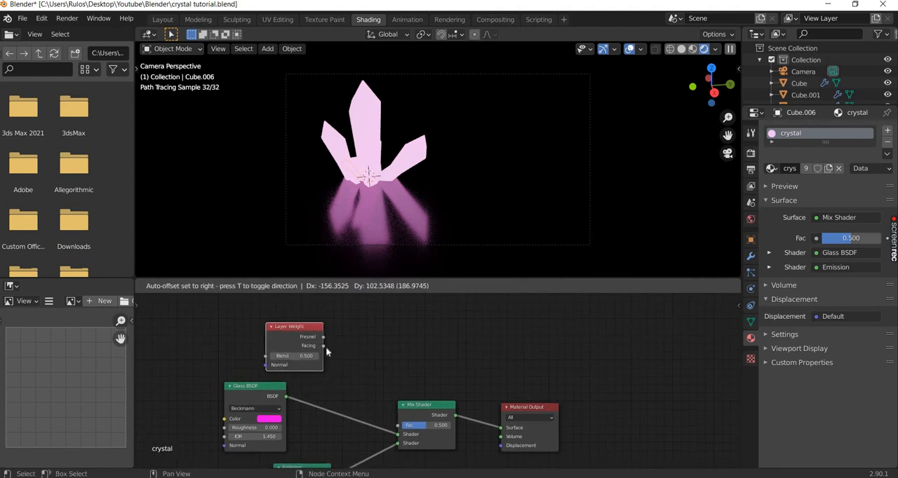
{"action": "left_click_drag", "start_coordinate": [323, 345], "coordinate": [393, 429]}
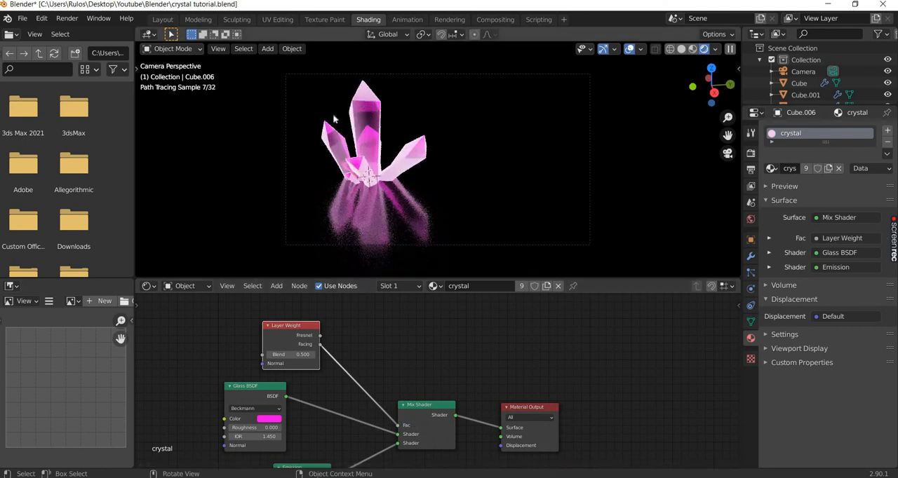
{"action": "mouse_move", "coordinate": [409, 373]}
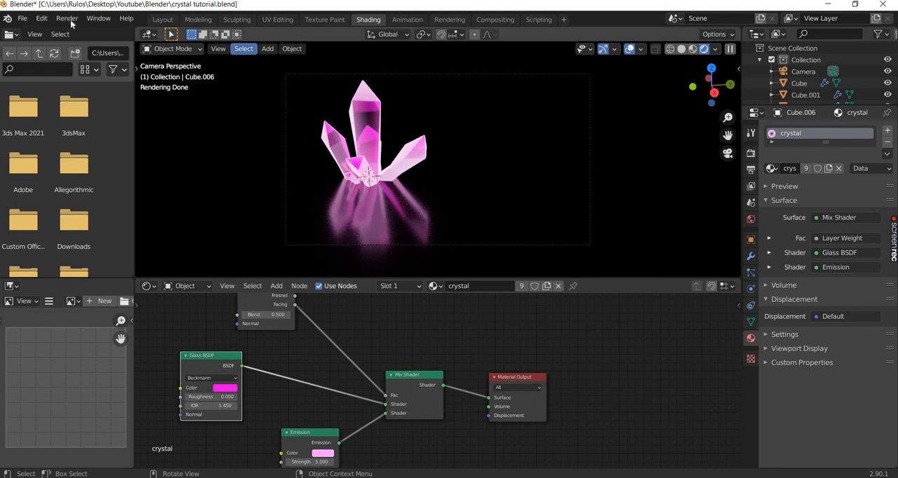
- Render a full still image of the glowing crystals and close the render window
{"action": "left_click", "coordinate": [68, 17]}
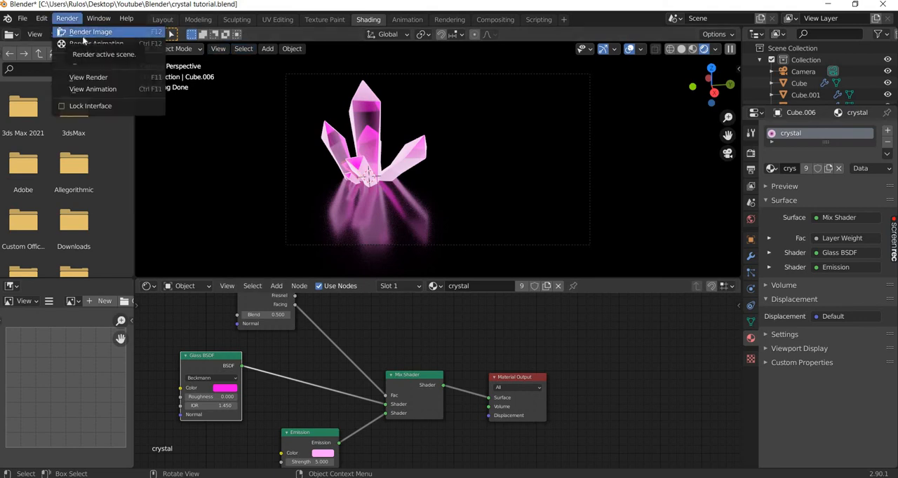
{"action": "left_click", "coordinate": [90, 31]}
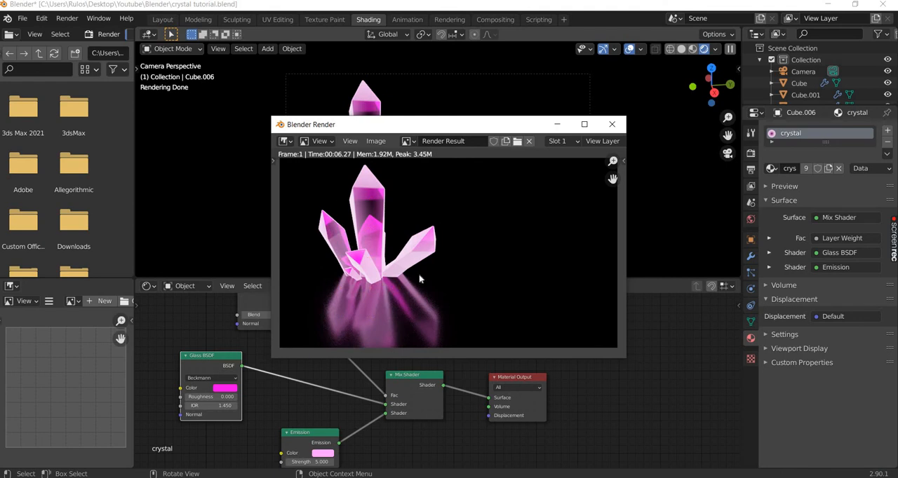
{"action": "mouse_move", "coordinate": [611, 123]}
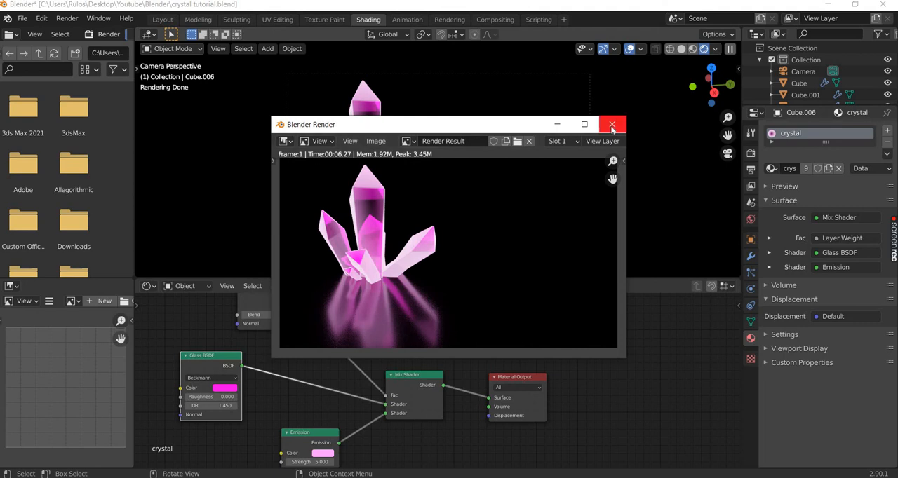
{"action": "mouse_move", "coordinate": [612, 125]}
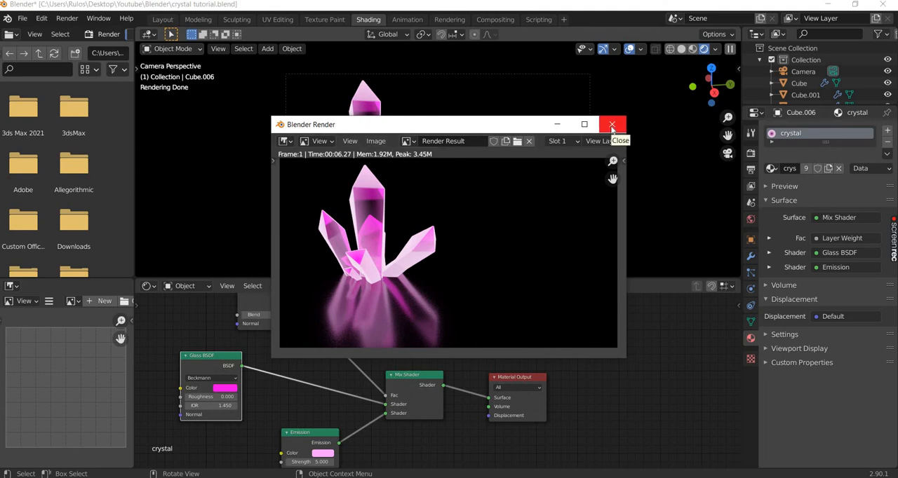
{"action": "left_click", "coordinate": [611, 124]}
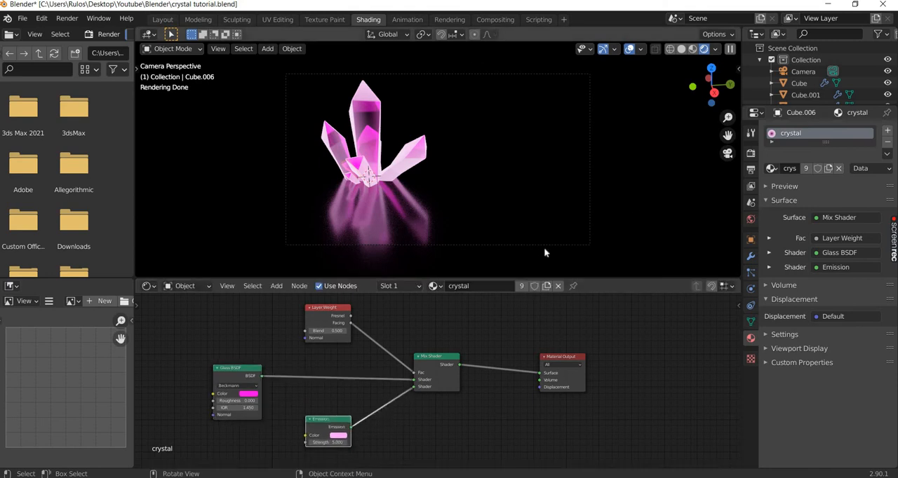
- Enable compositing nodes and feed the Render Layers image into a new Viewer node
{"action": "left_click", "coordinate": [494, 19]}
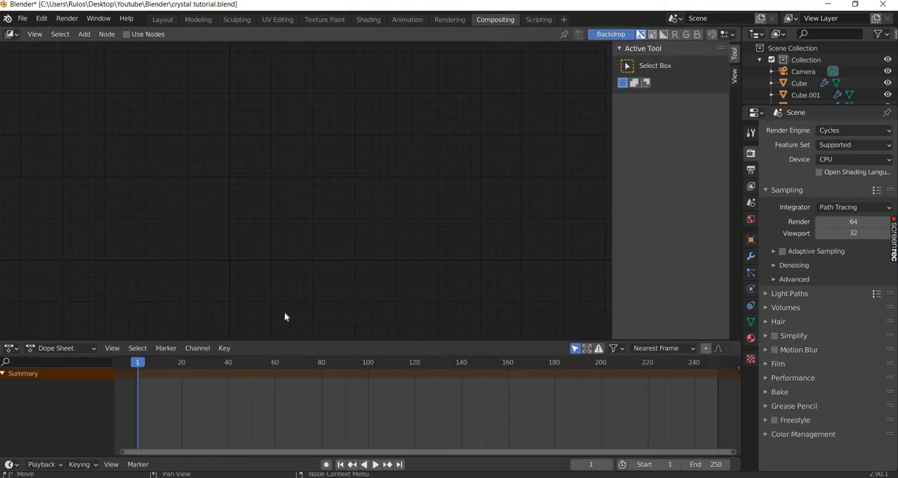
{"action": "left_click", "coordinate": [126, 33]}
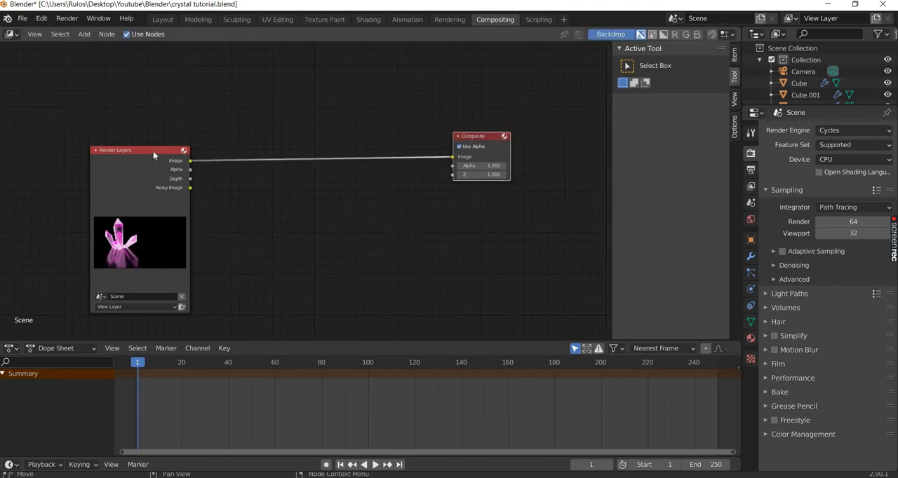
{"action": "left_click_drag", "start_coordinate": [115, 150], "coordinate": [106, 109]}
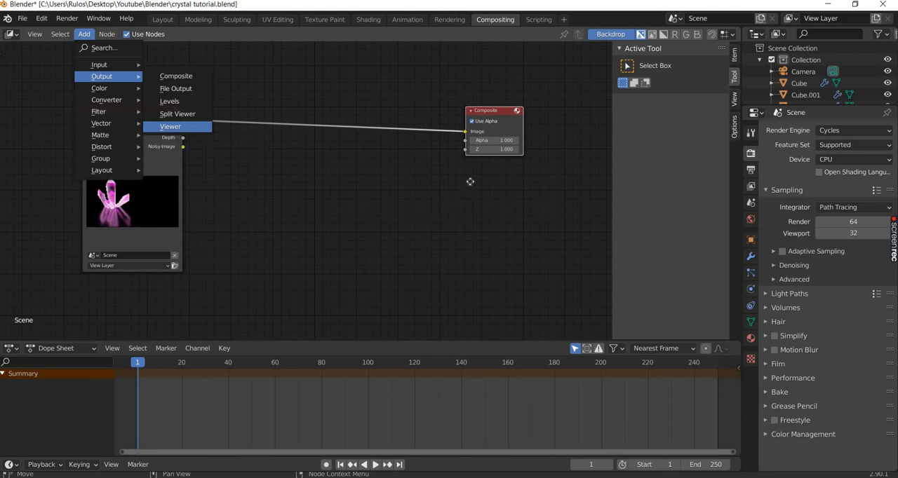
{"action": "left_click", "coordinate": [171, 127]}
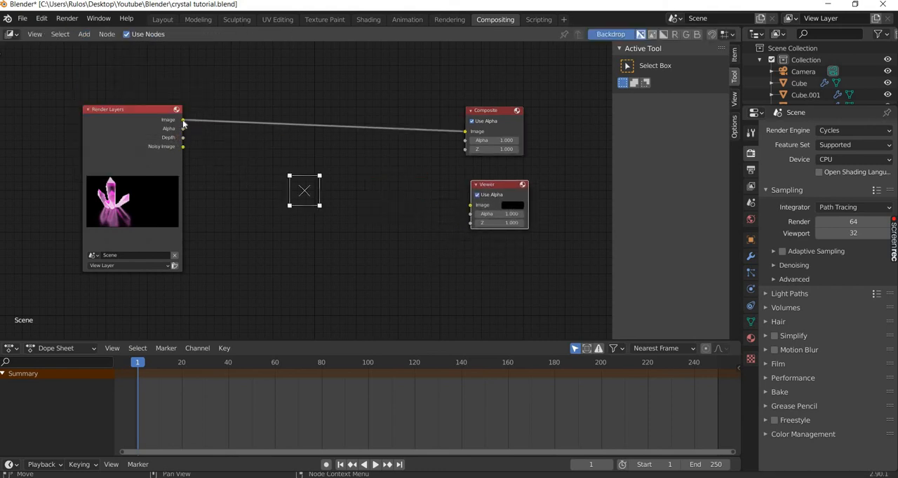
{"action": "left_click_drag", "start_coordinate": [182, 121], "coordinate": [469, 204]}
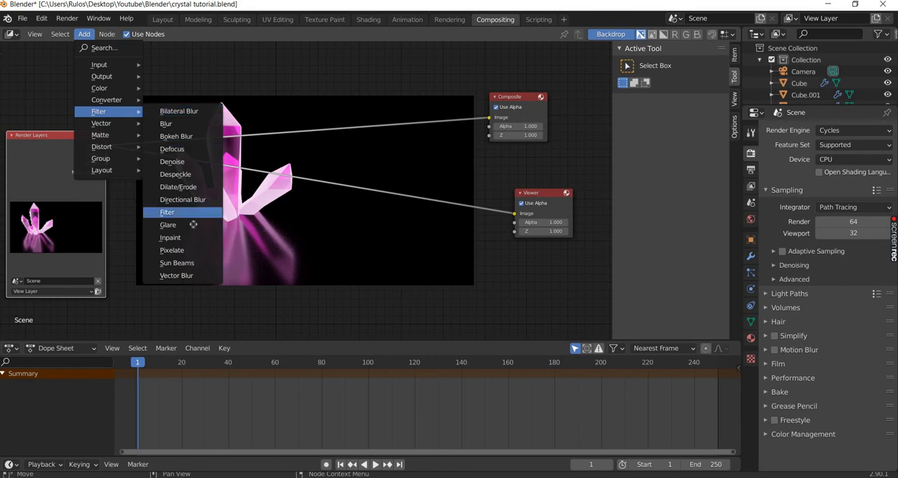
- Add a streak Glare node with 4 iterations, 6 streaks and fade 0.967
{"action": "left_click", "coordinate": [167, 224]}
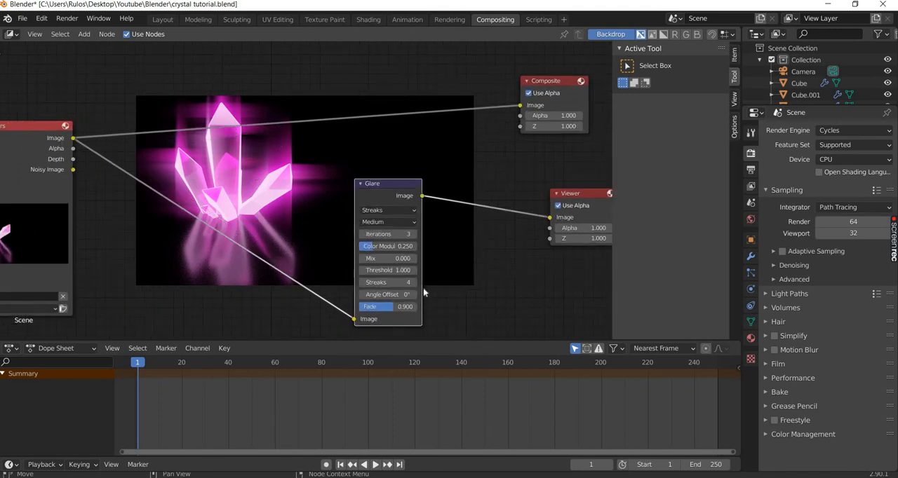
{"action": "mouse_move", "coordinate": [387, 282]}
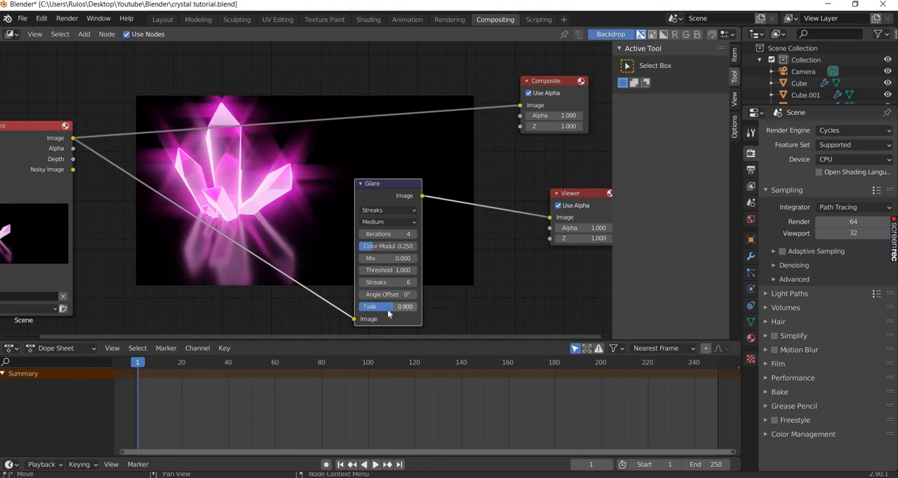
{"action": "left_click_drag", "start_coordinate": [390, 306], "coordinate": [404, 305]}
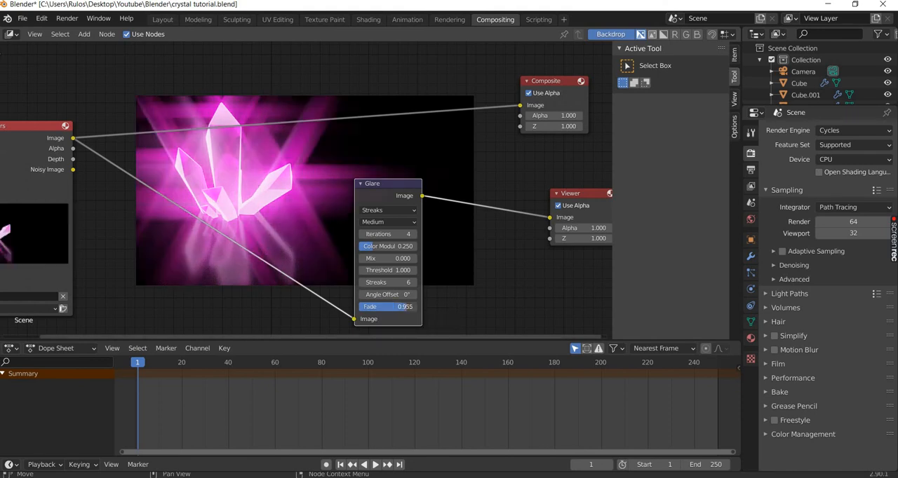
{"action": "left_click_drag", "start_coordinate": [392, 305], "coordinate": [381, 306]}
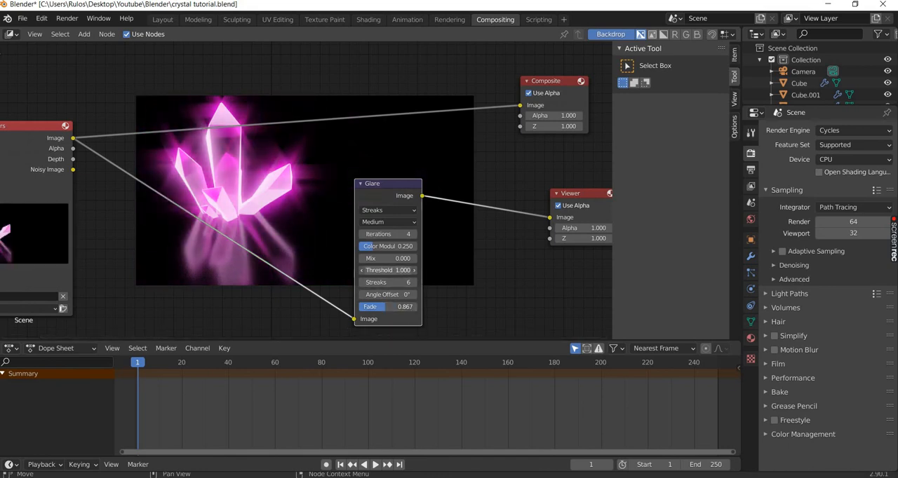
{"action": "left_click_drag", "start_coordinate": [387, 271], "coordinate": [404, 271]}
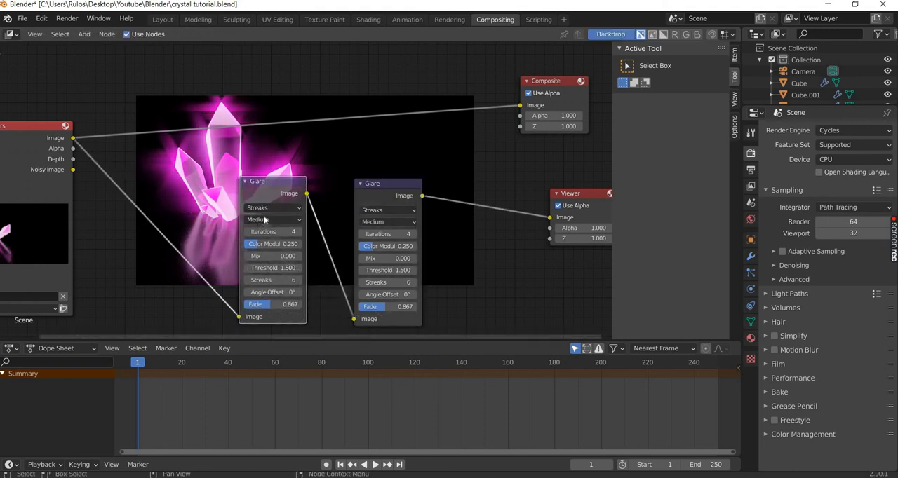
- Switch the copied glare to Fog Glow with Low quality and position it ahead of the streak glare
{"action": "left_click", "coordinate": [272, 207]}
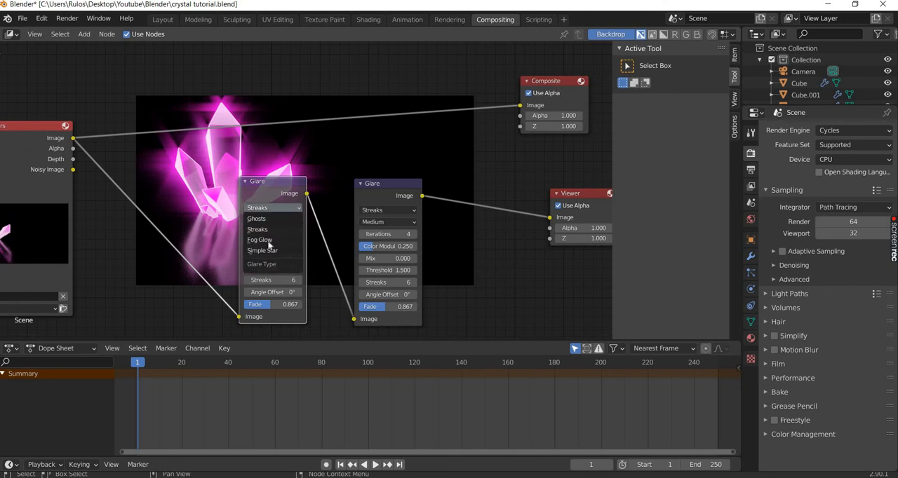
{"action": "left_click", "coordinate": [260, 239]}
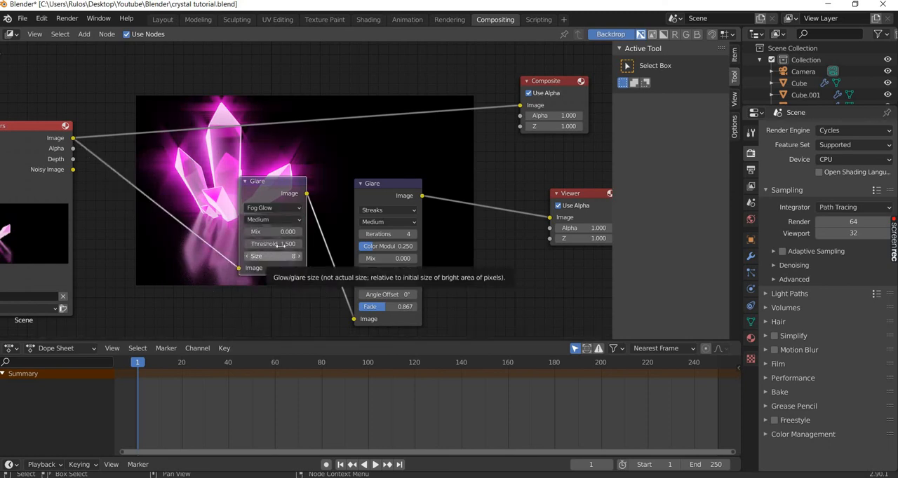
{"action": "mouse_move", "coordinate": [273, 244]}
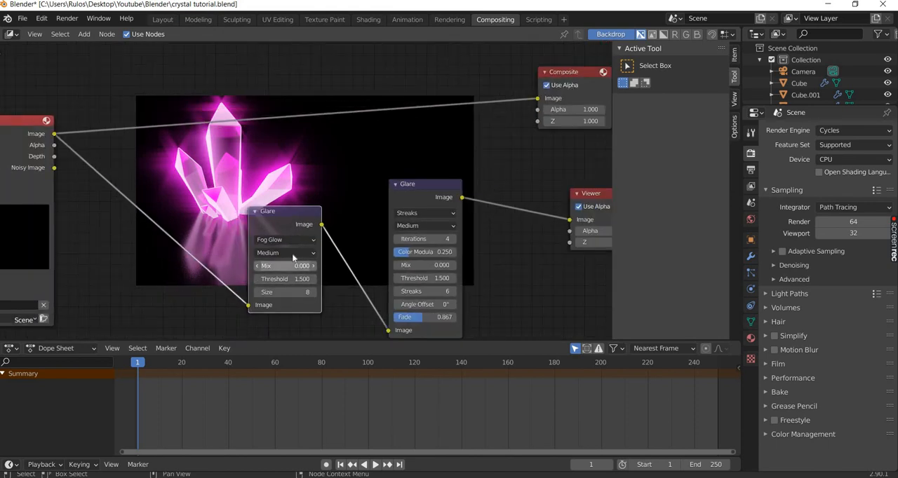
{"action": "left_click", "coordinate": [283, 252]}
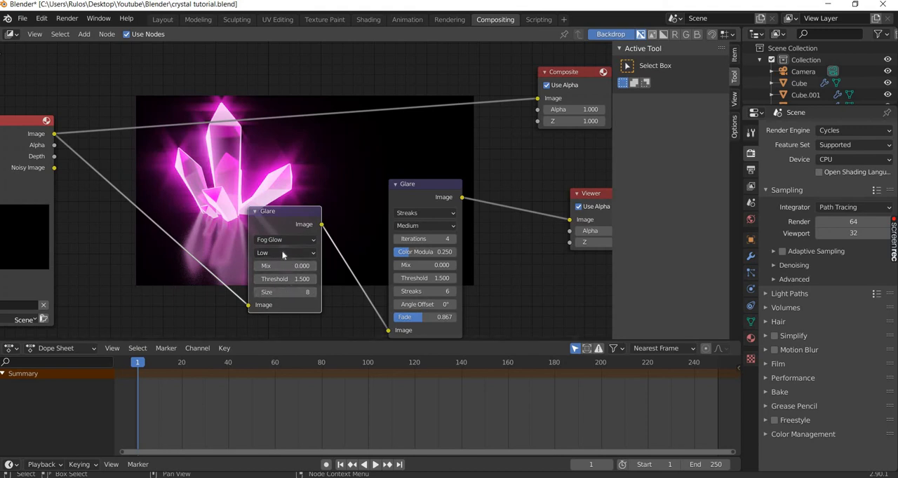
{"action": "left_click", "coordinate": [283, 252]}
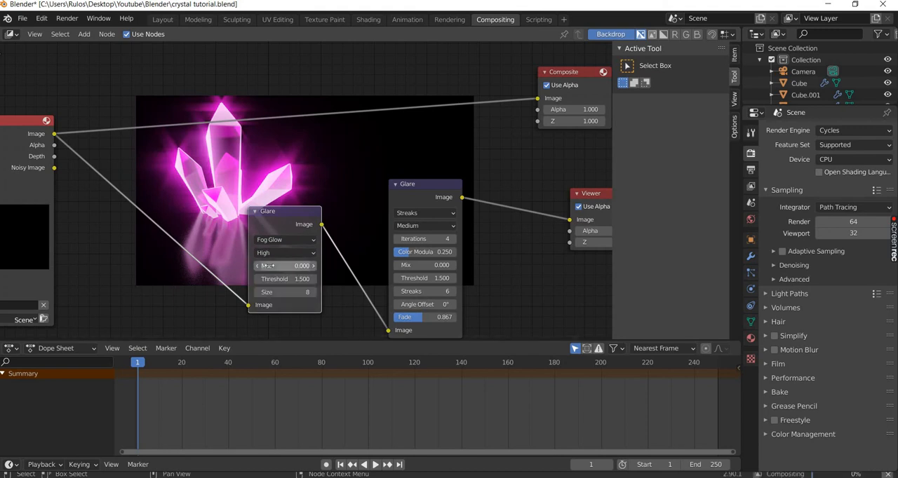
{"action": "left_click", "coordinate": [283, 252]}
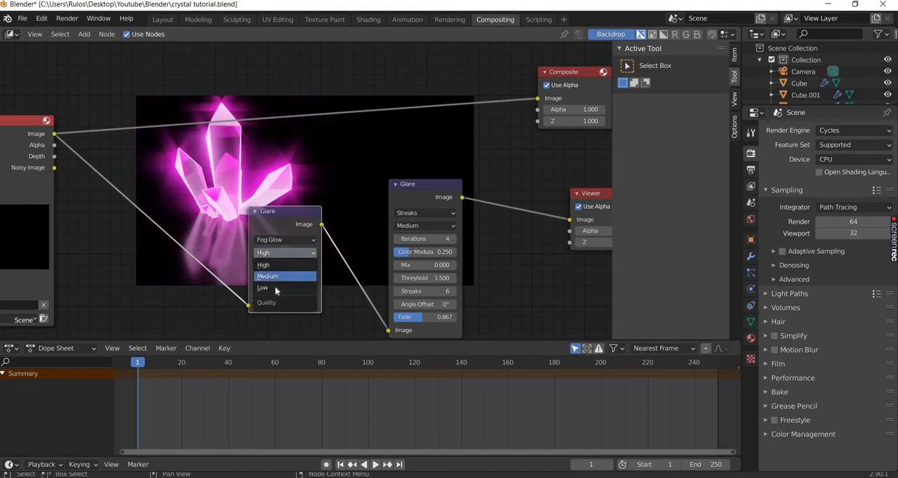
{"action": "left_click", "coordinate": [262, 288]}
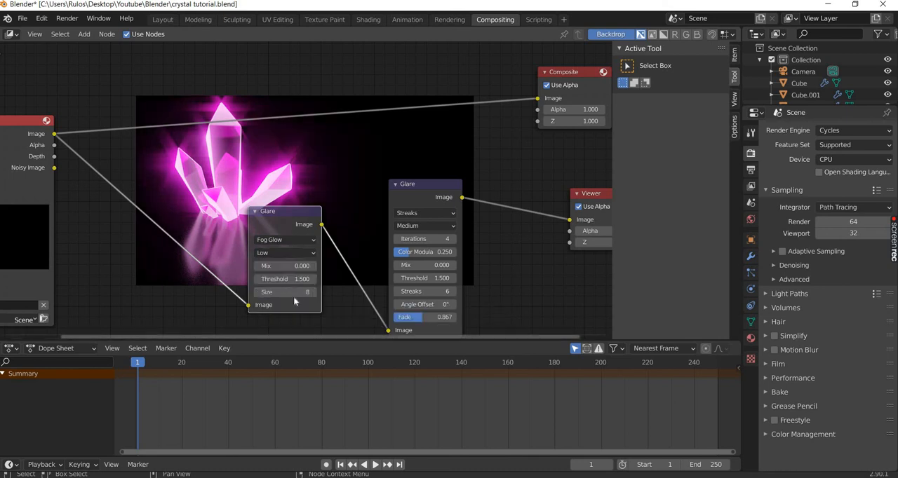
{"action": "mouse_move", "coordinate": [283, 278]}
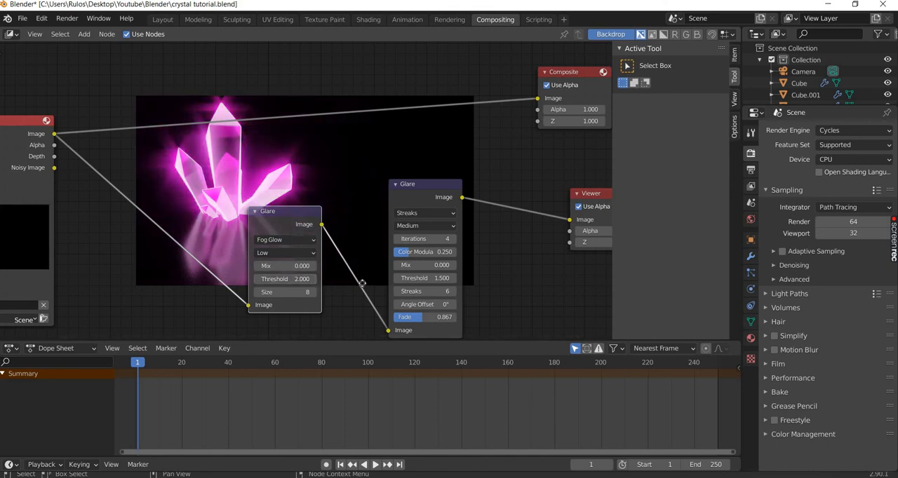
{"action": "left_click_drag", "start_coordinate": [267, 210], "coordinate": [286, 236]}
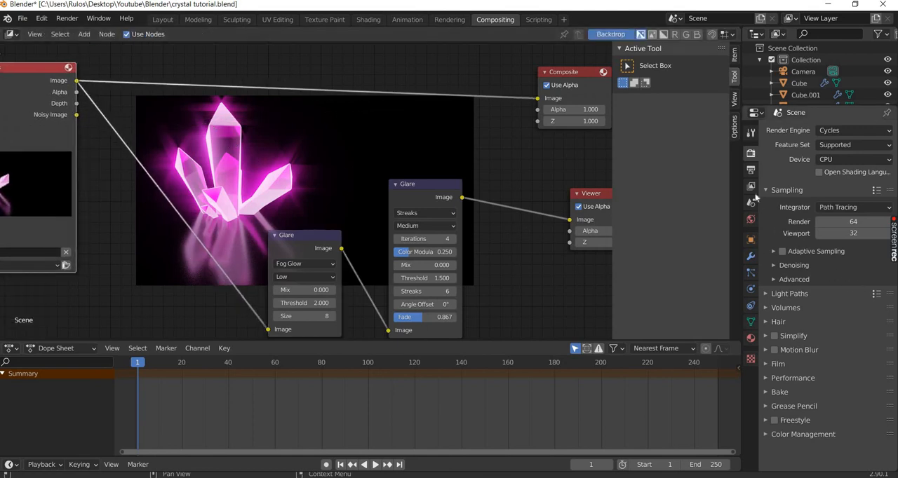
{"action": "mouse_move", "coordinate": [748, 155]}
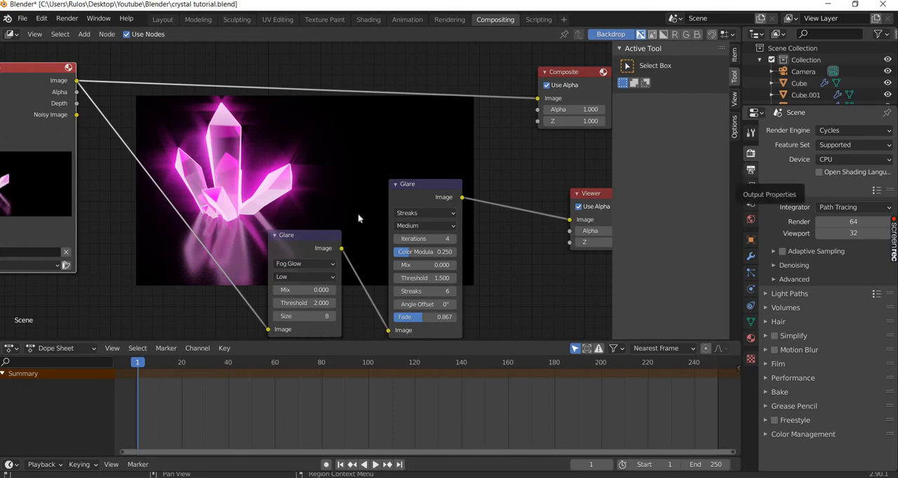
- Set output resolution to 1280×720, render samples to 2000 and enable NLM denoising
{"action": "left_click", "coordinate": [750, 154]}
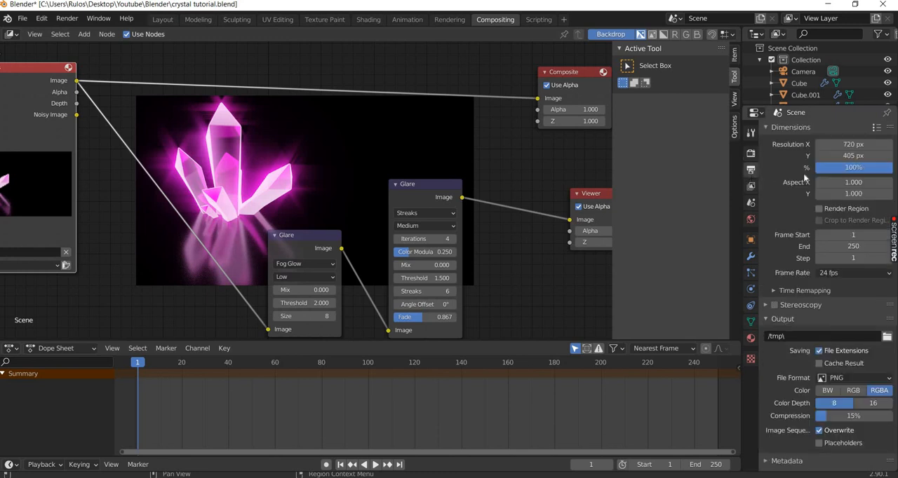
{"action": "left_click", "coordinate": [853, 143]}
{"action": "type", "text": "1280"}
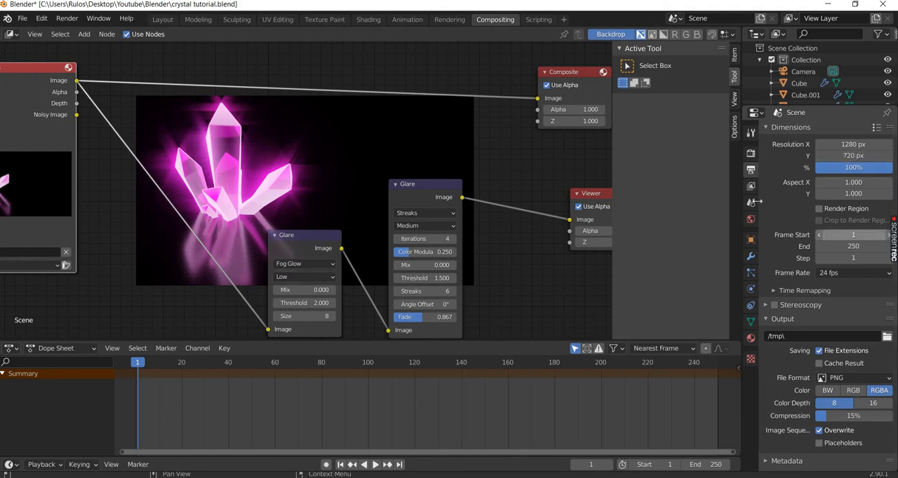
{"action": "left_click", "coordinate": [750, 185]}
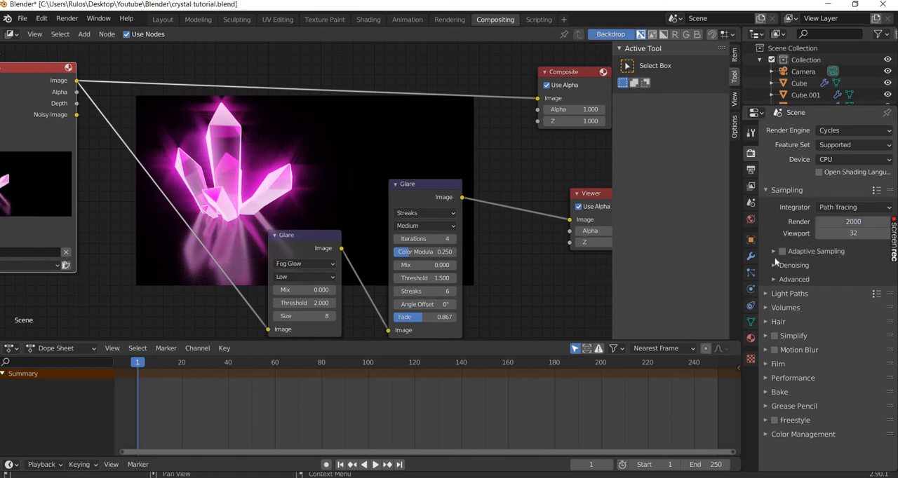
{"action": "left_click", "coordinate": [793, 265]}
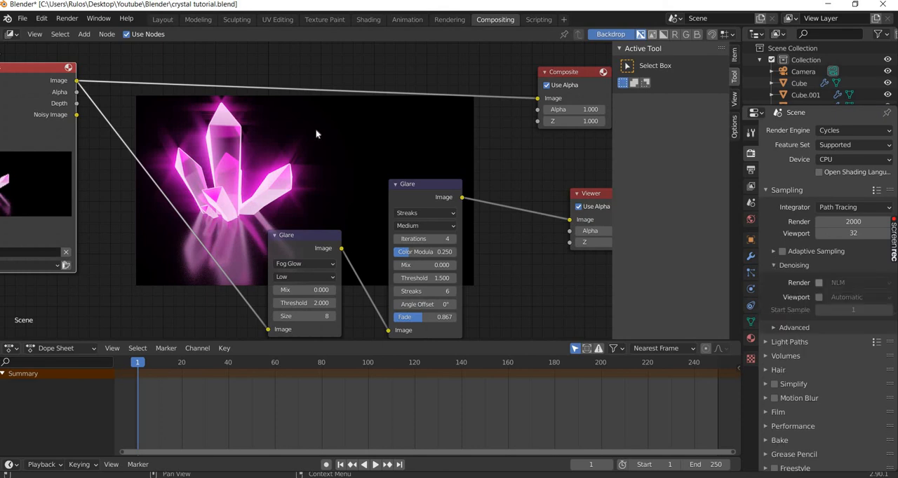
{"action": "left_click", "coordinate": [68, 18]}
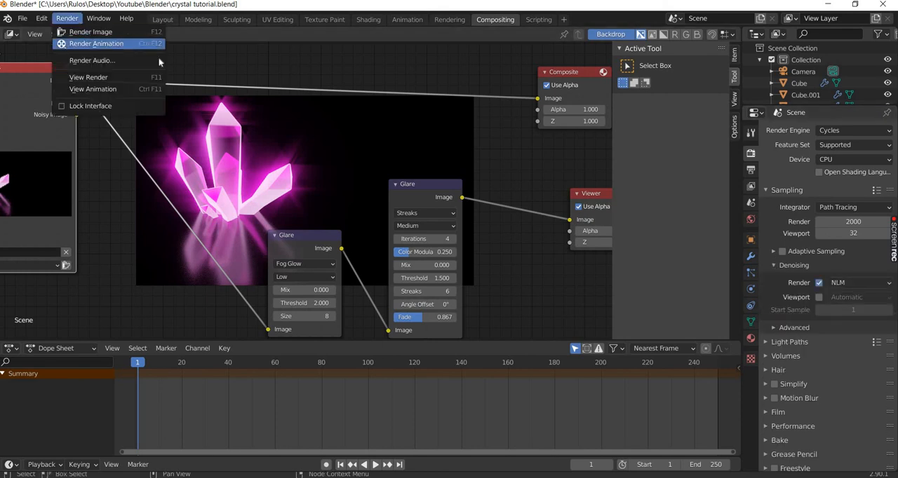
- Cancel the first render, drop samples to 1000 and start a fresh still render
{"action": "left_click", "coordinate": [95, 44]}
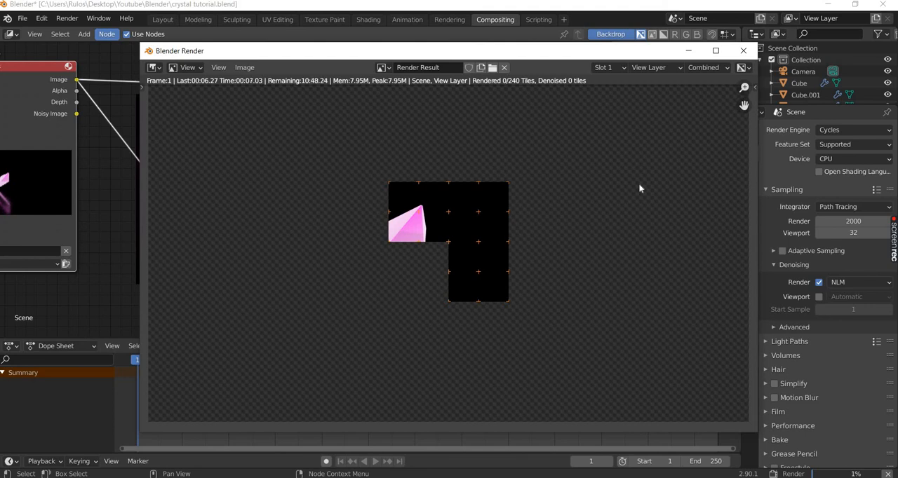
{"action": "mouse_move", "coordinate": [501, 112]}
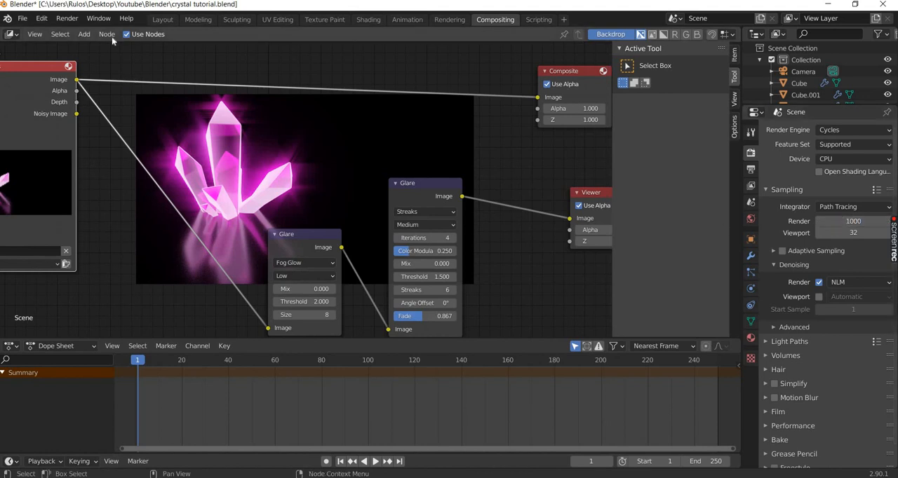
{"action": "left_click", "coordinate": [67, 17]}
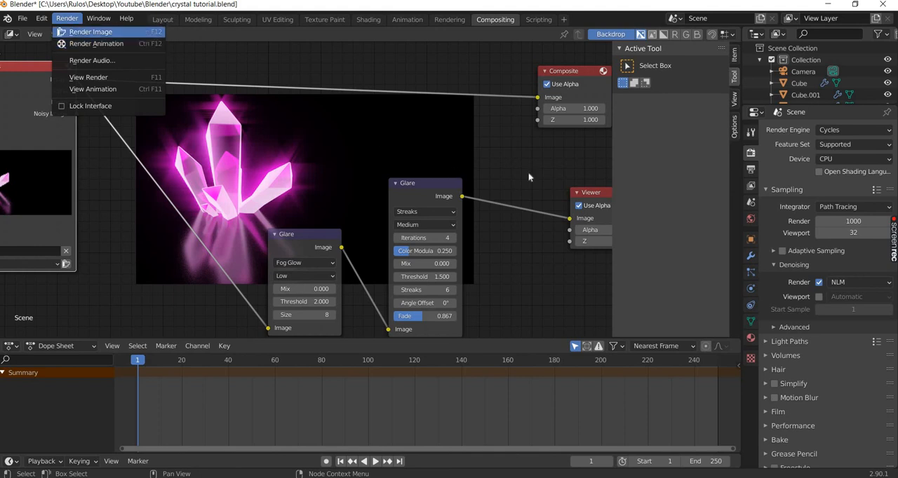
{"action": "left_click", "coordinate": [90, 31]}
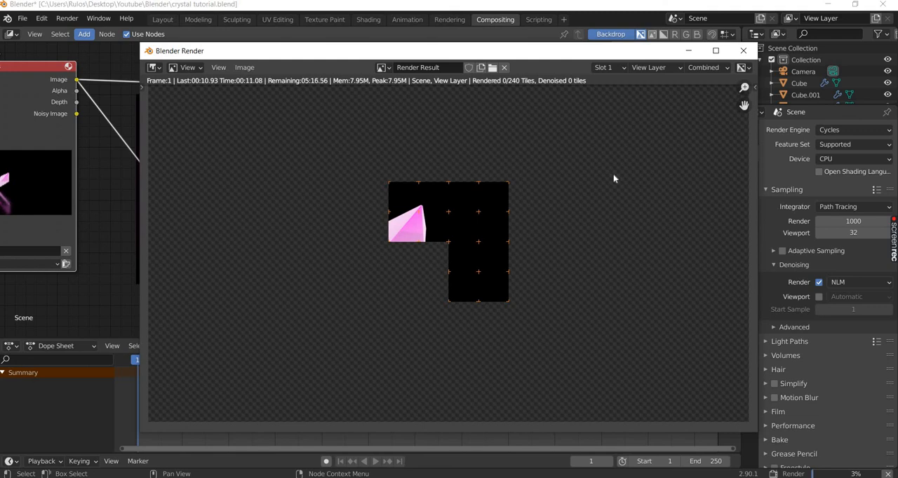
{"action": "mouse_move", "coordinate": [554, 246]}
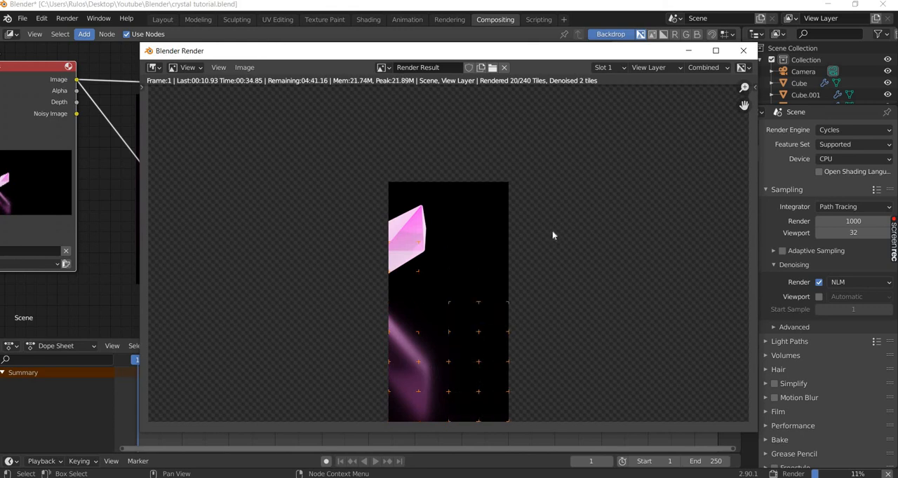
{"action": "mouse_move", "coordinate": [354, 329]}
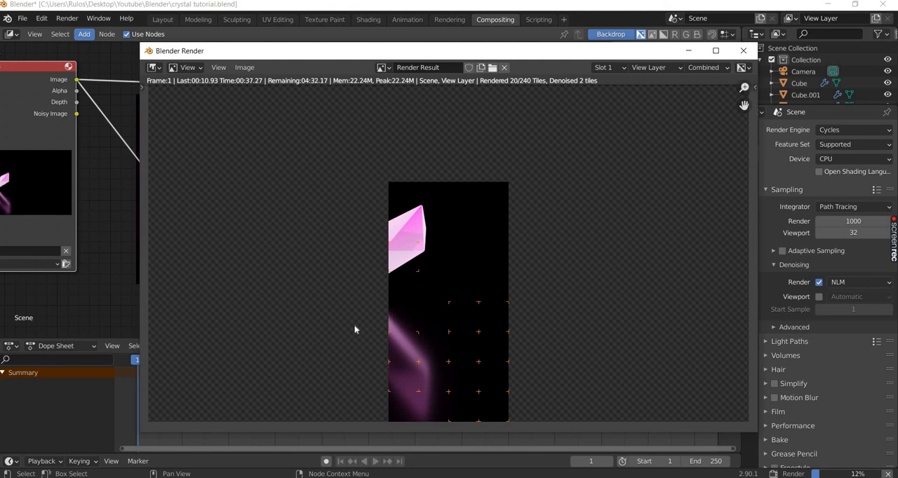